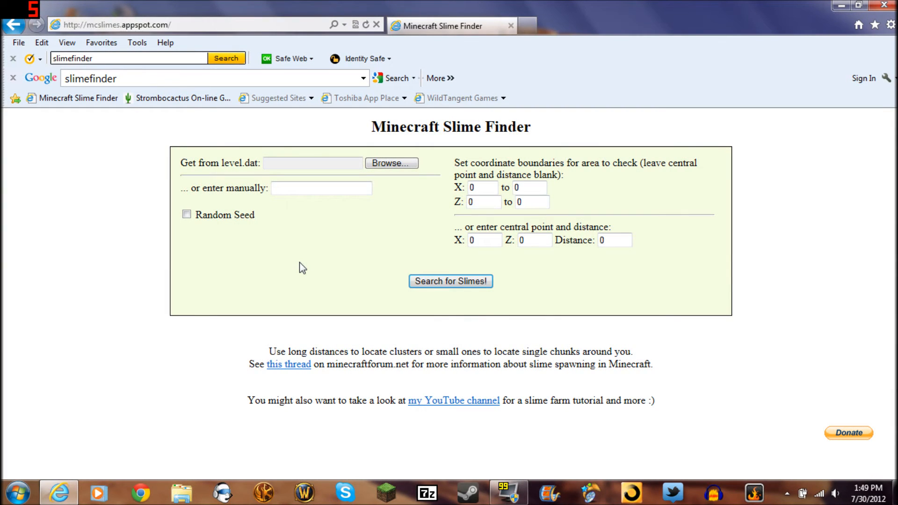
mouse_move(286, 287)
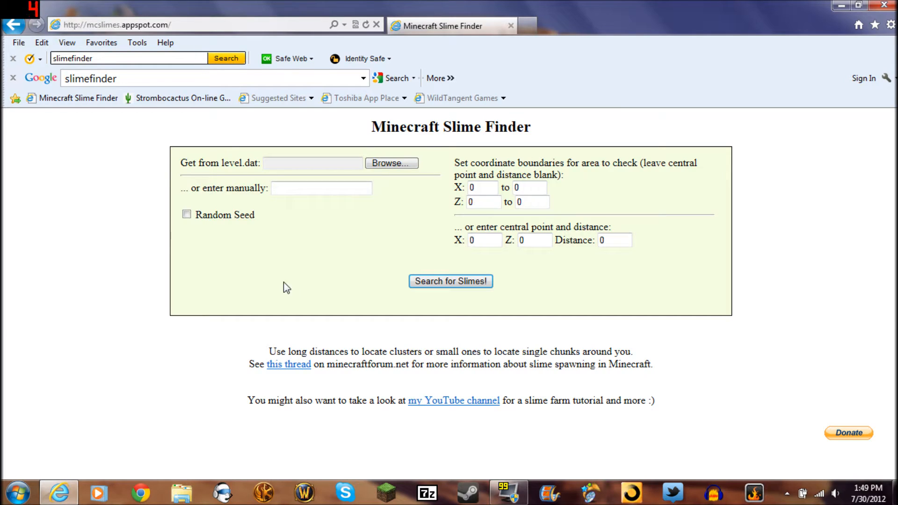
mouse_move(494, 153)
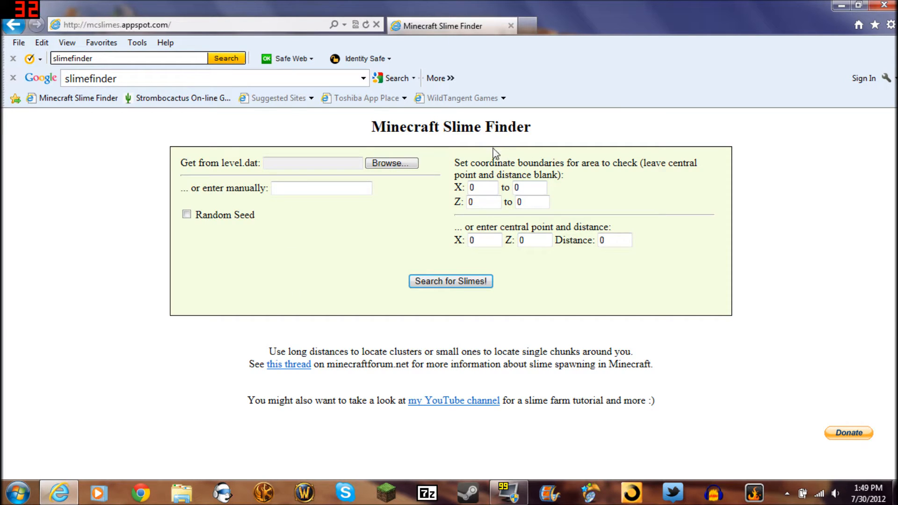
mouse_move(381, 156)
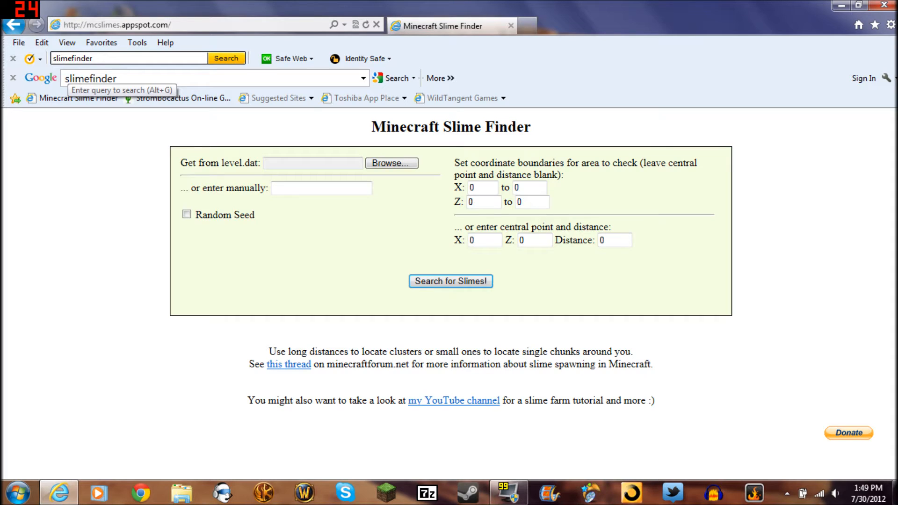
Find and load the Minecraft Slime Finder site from a web search for 'slimefinder'.
left_click(225, 58)
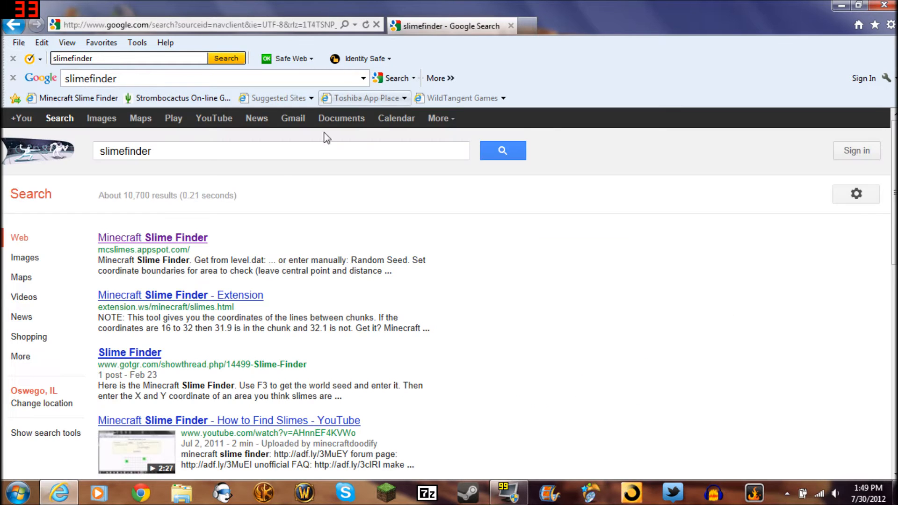
mouse_move(124, 241)
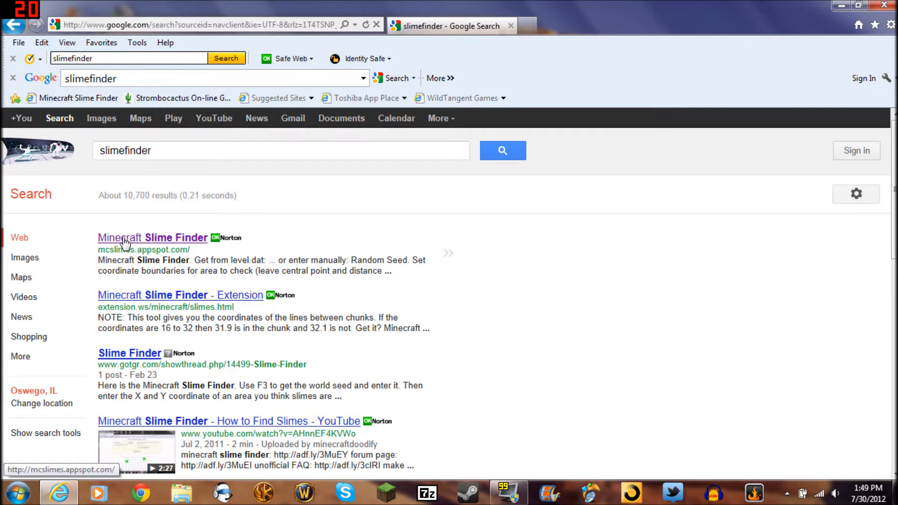
mouse_move(160, 244)
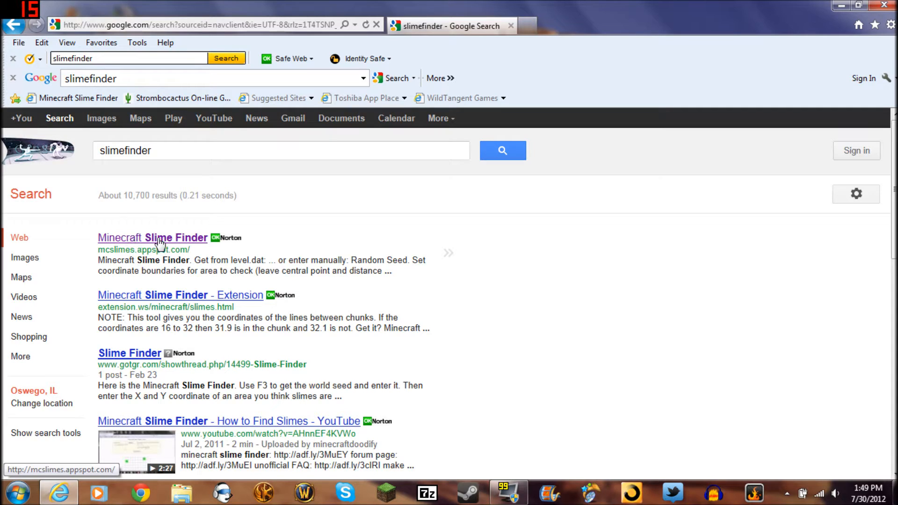
left_click(153, 238)
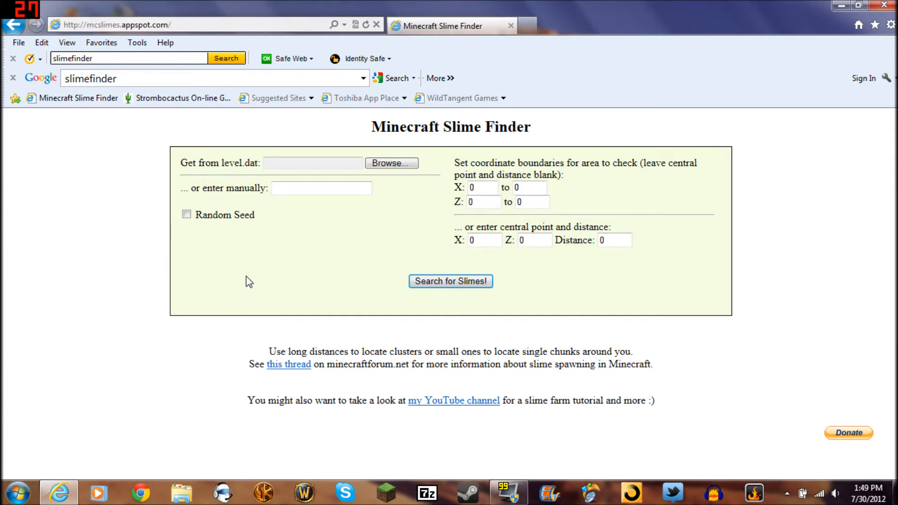
mouse_move(262, 285)
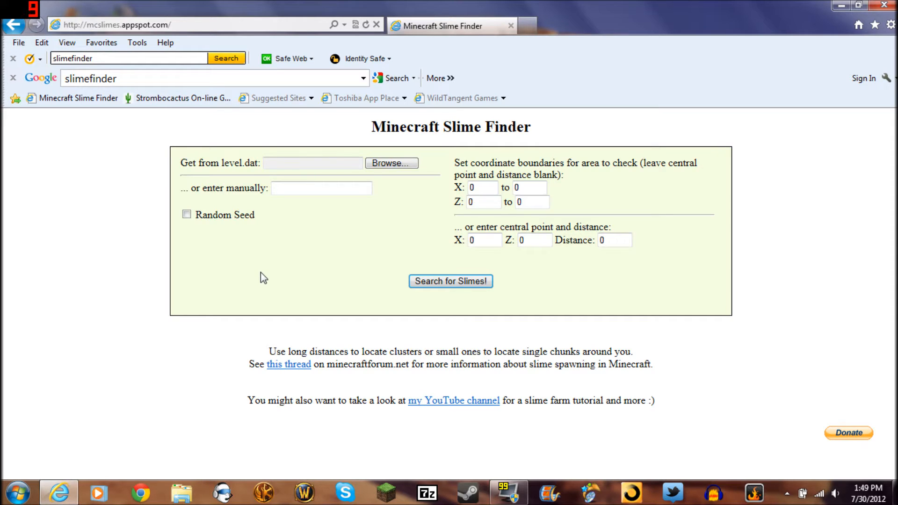
mouse_move(383, 250)
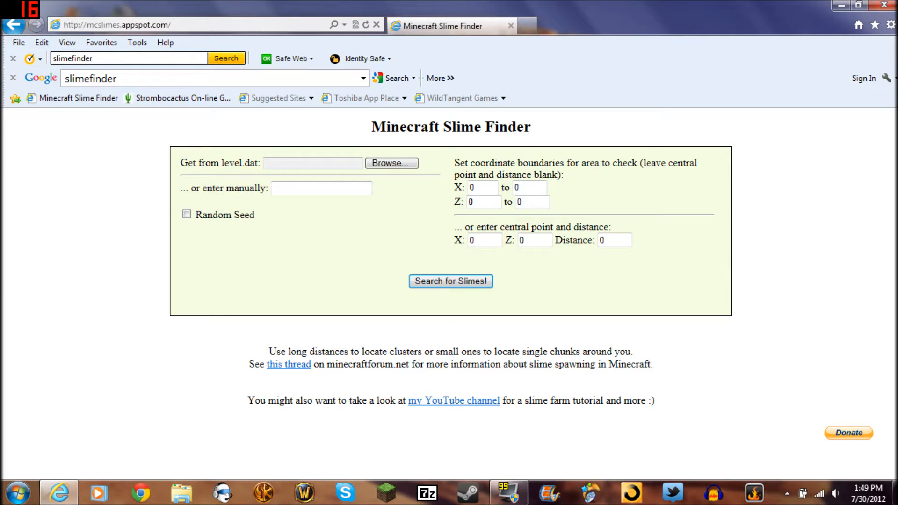
Enter the world seed 3526257 manually in the seed box.
left_click(321, 188)
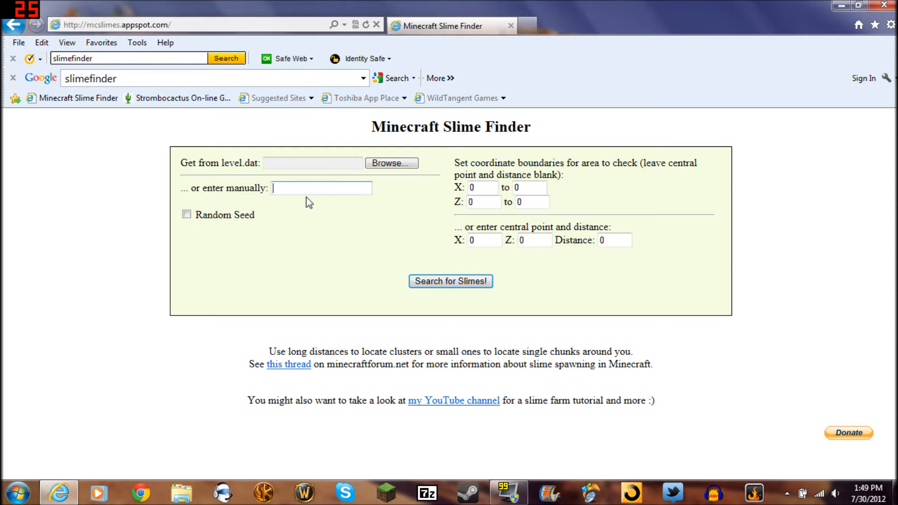
type("35")
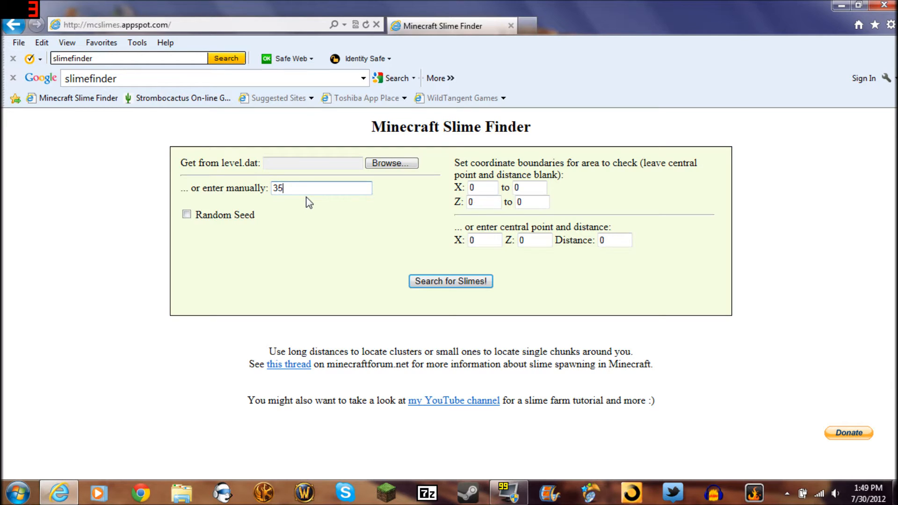
type("2625")
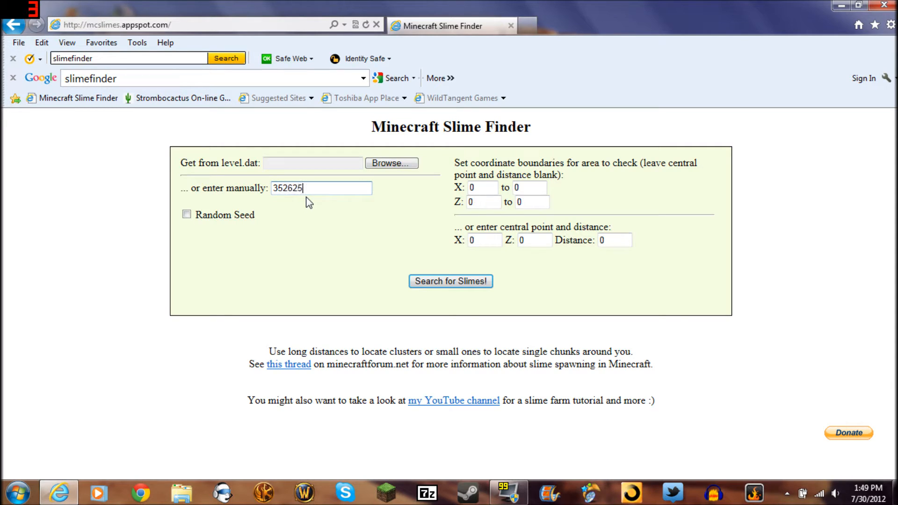
type("7")
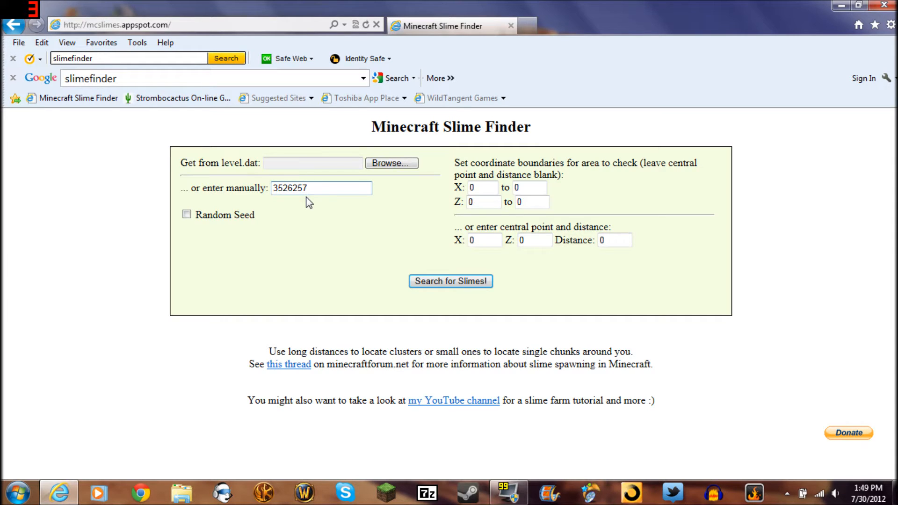
mouse_move(644, 153)
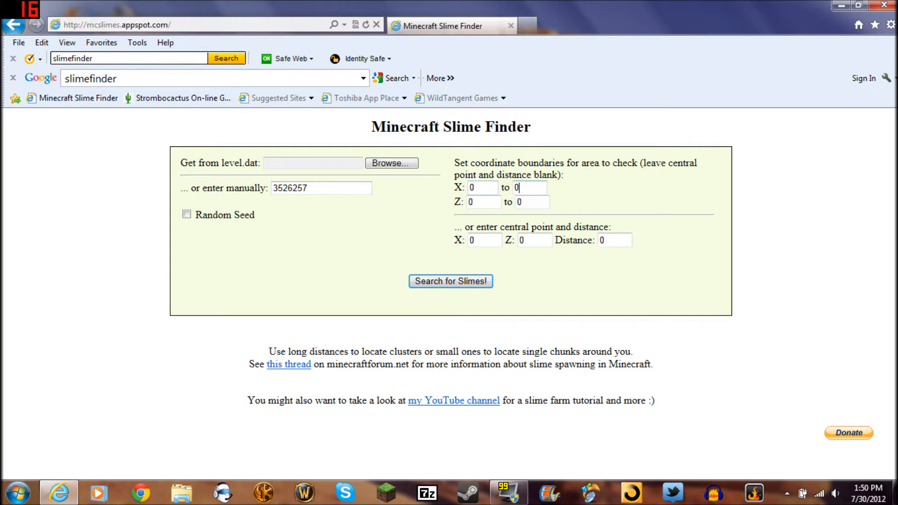
Set the upper X and Z boundaries to 150, giving an area of 0–150 in both axes.
type("1")
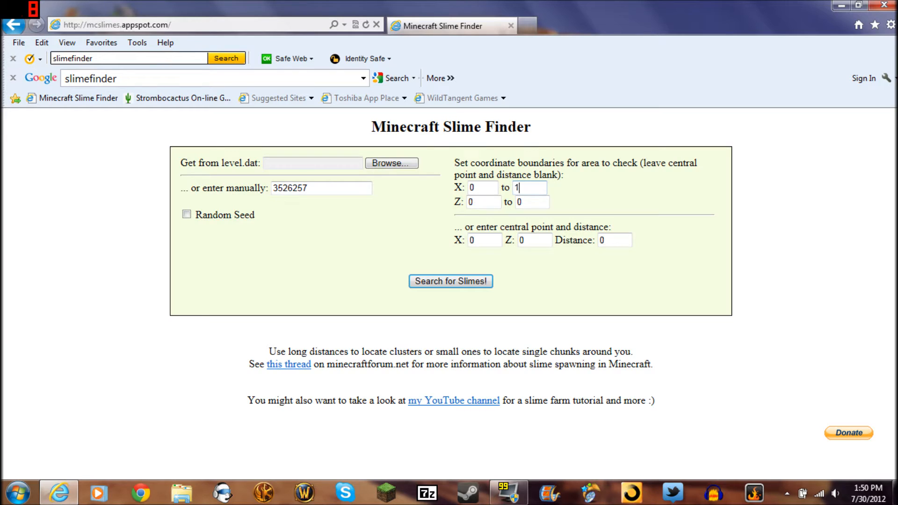
type("50")
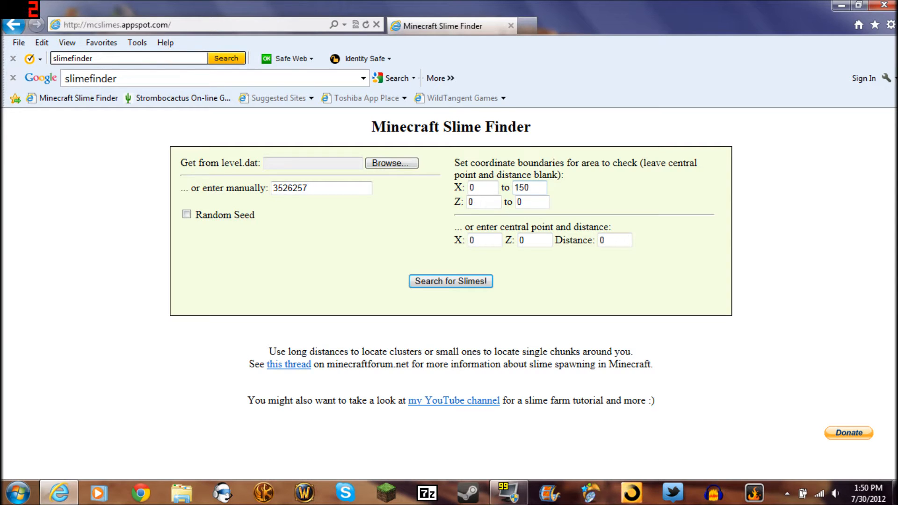
left_click(532, 202)
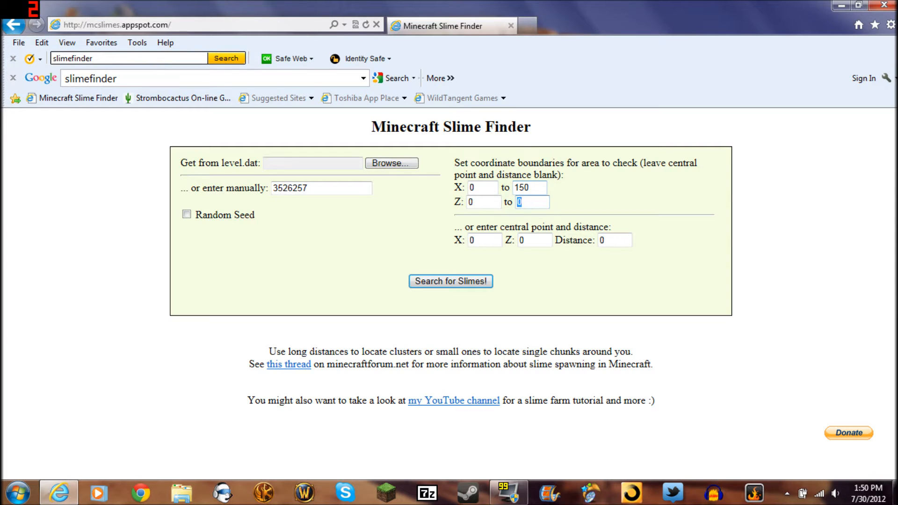
type("150")
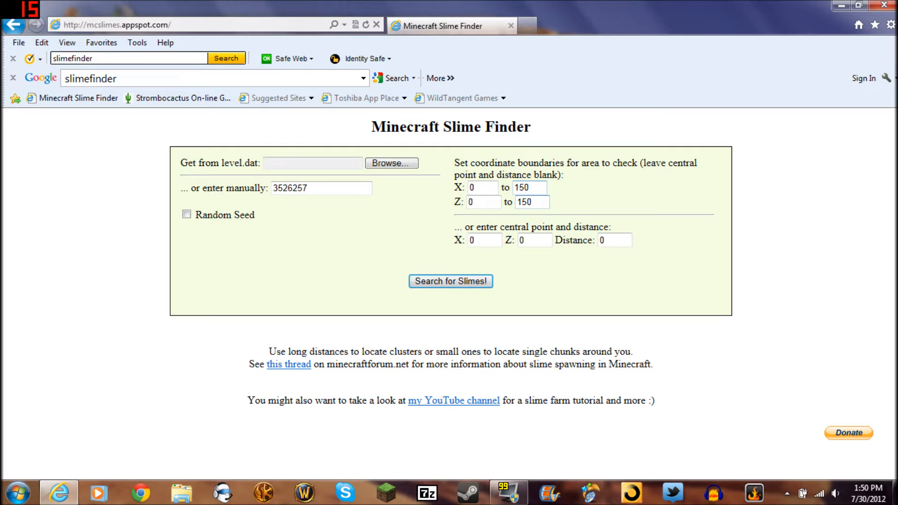
left_click(532, 202)
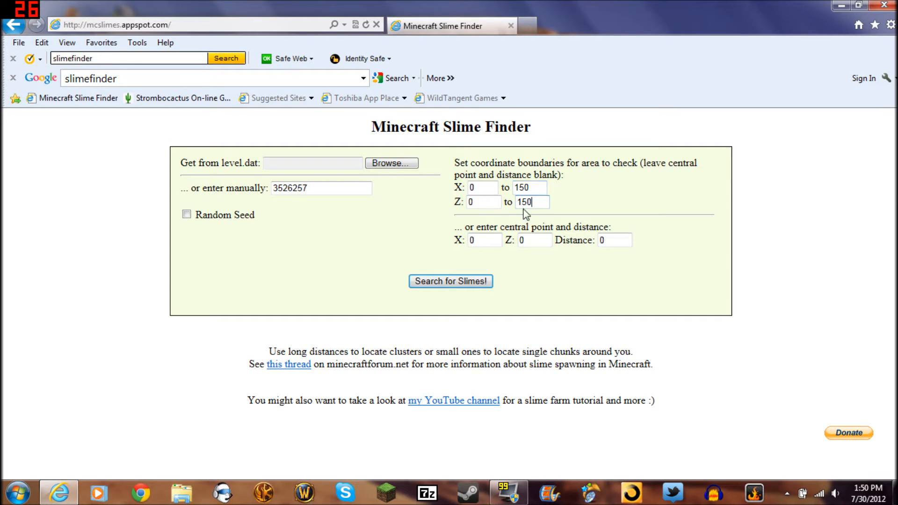
mouse_move(499, 256)
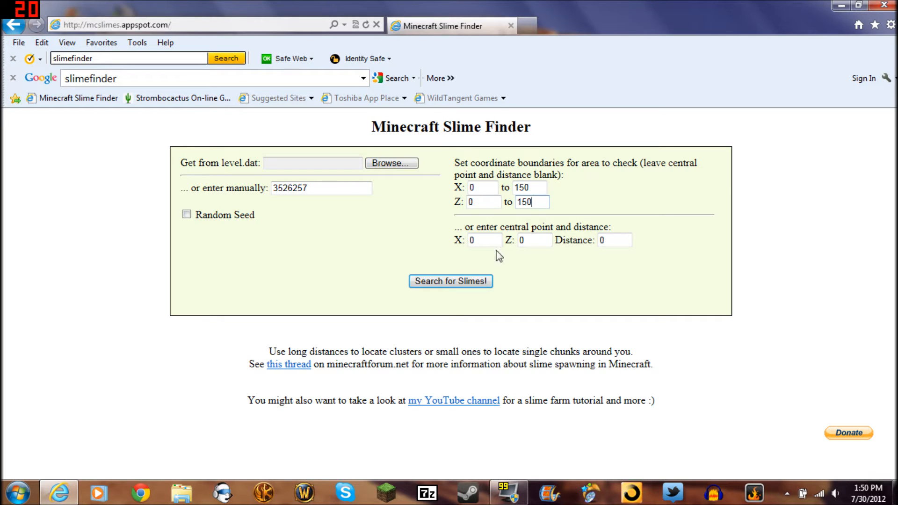
mouse_move(451, 281)
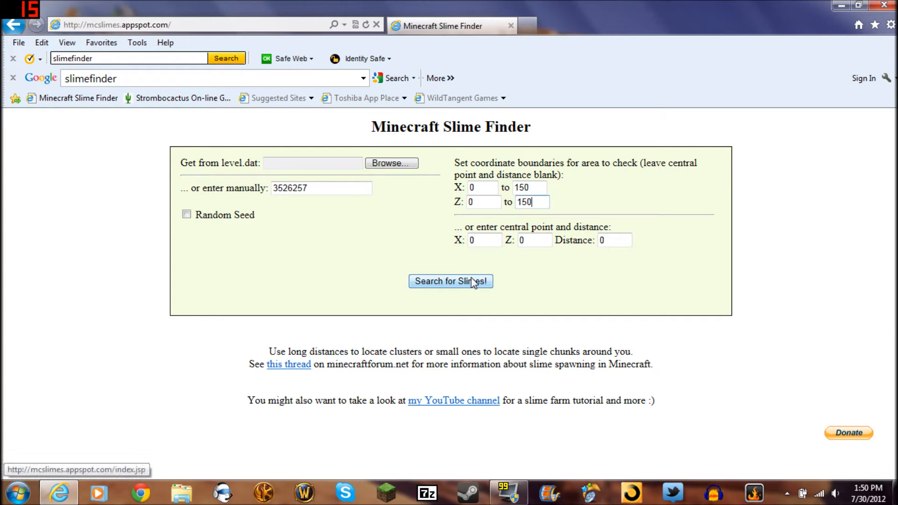
Start the slime search and allow the Java Runtime content in Internet Explorer's security dialog.
left_click(450, 281)
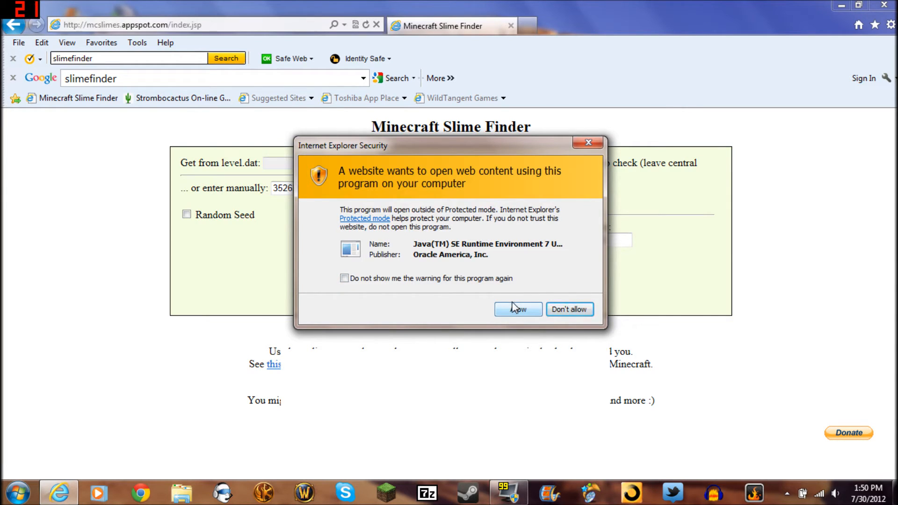
mouse_move(518, 310)
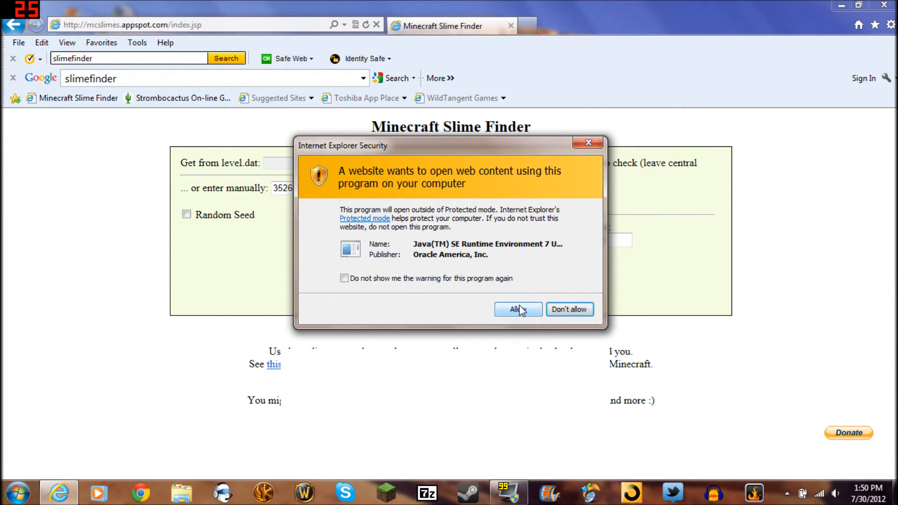
mouse_move(488, 248)
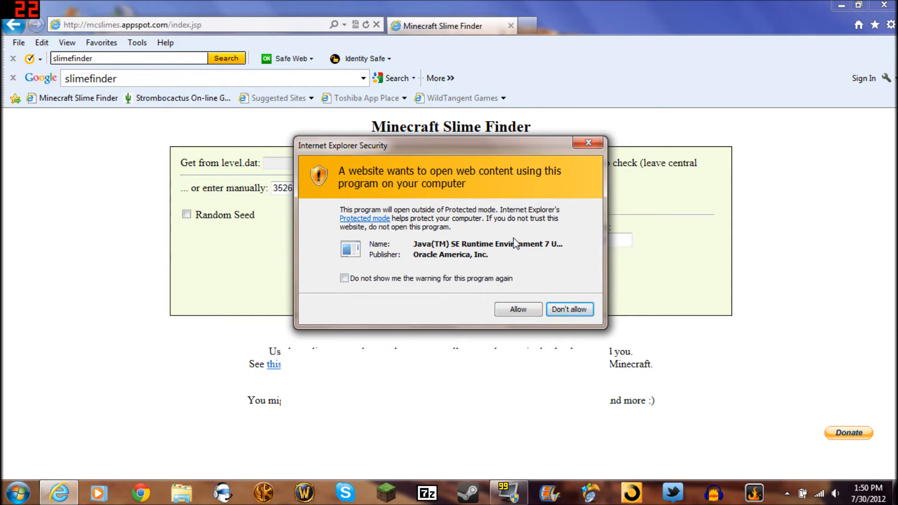
mouse_move(529, 280)
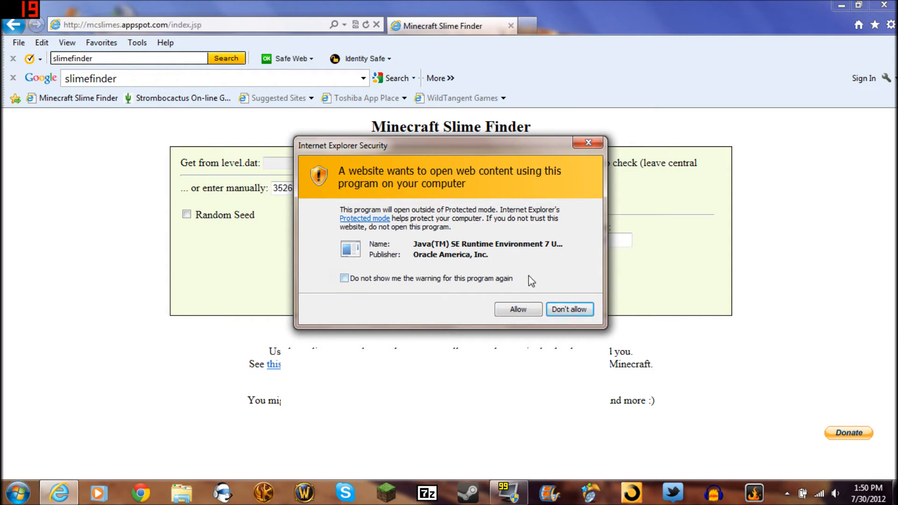
mouse_move(431, 270)
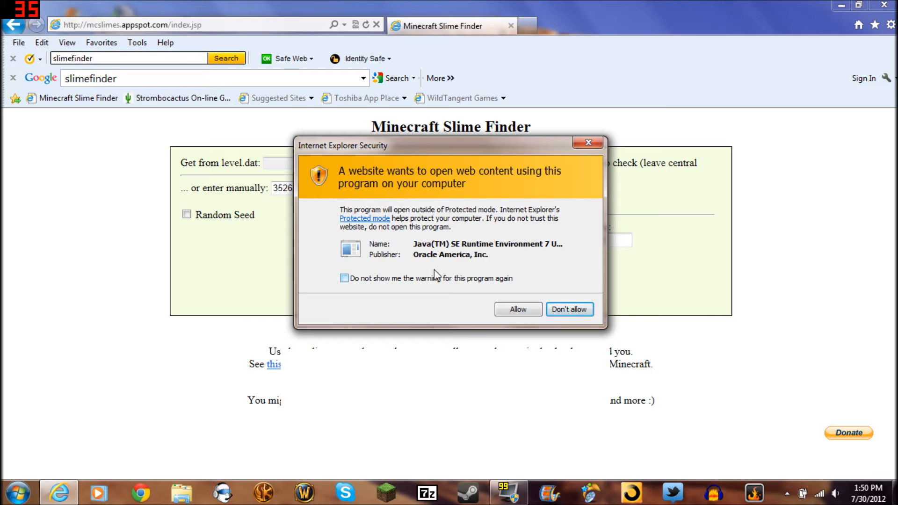
mouse_move(498, 284)
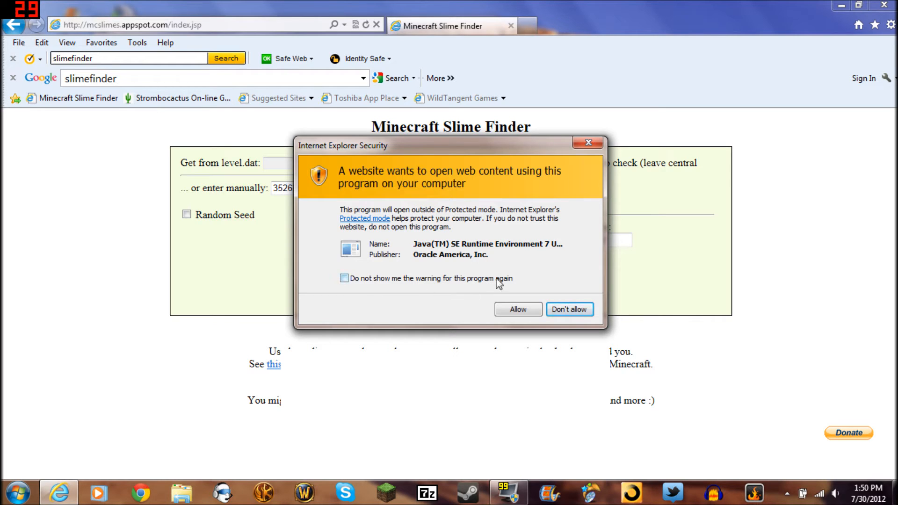
mouse_move(582, 287)
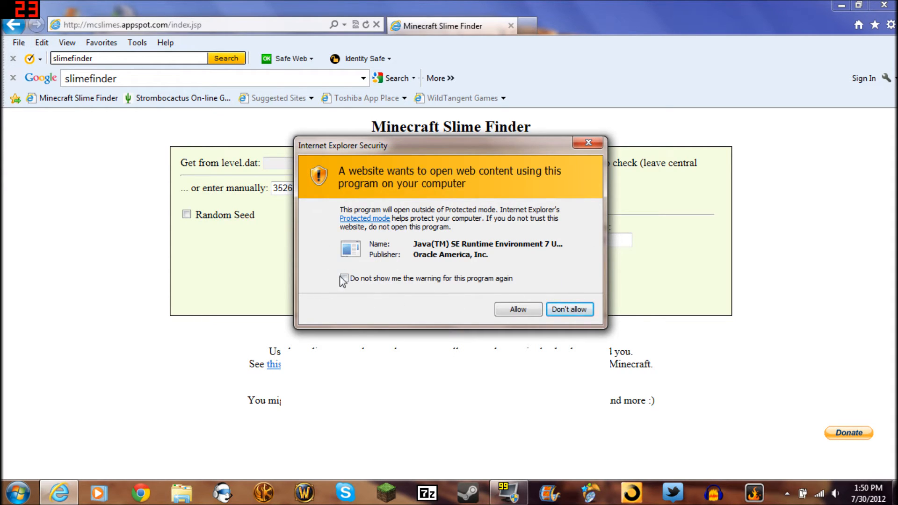
mouse_move(401, 300)
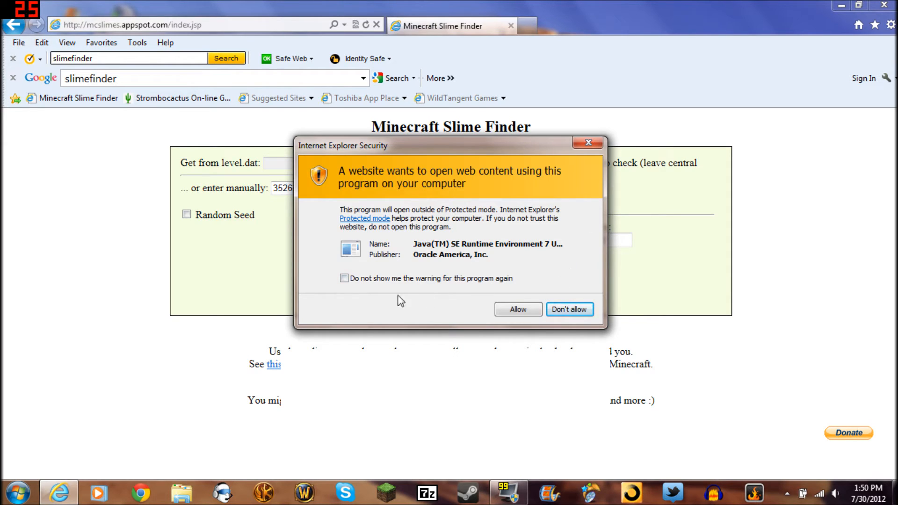
mouse_move(581, 194)
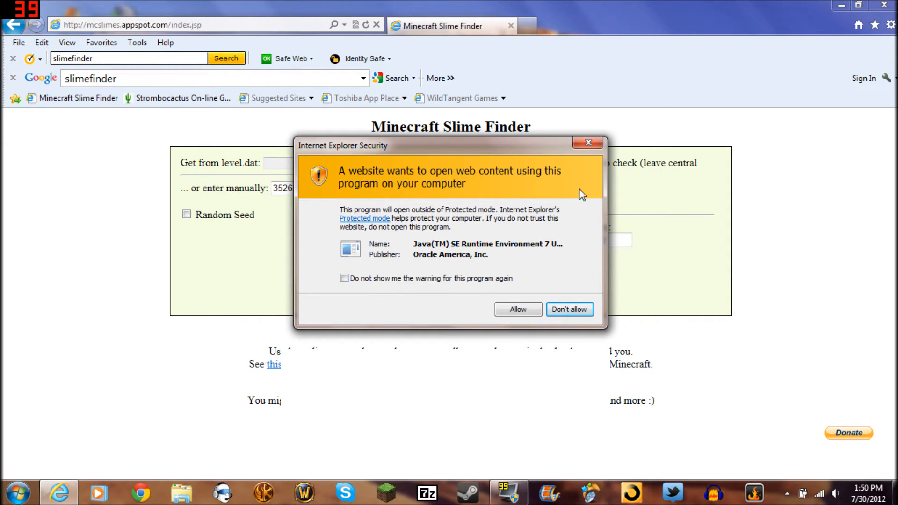
mouse_move(532, 310)
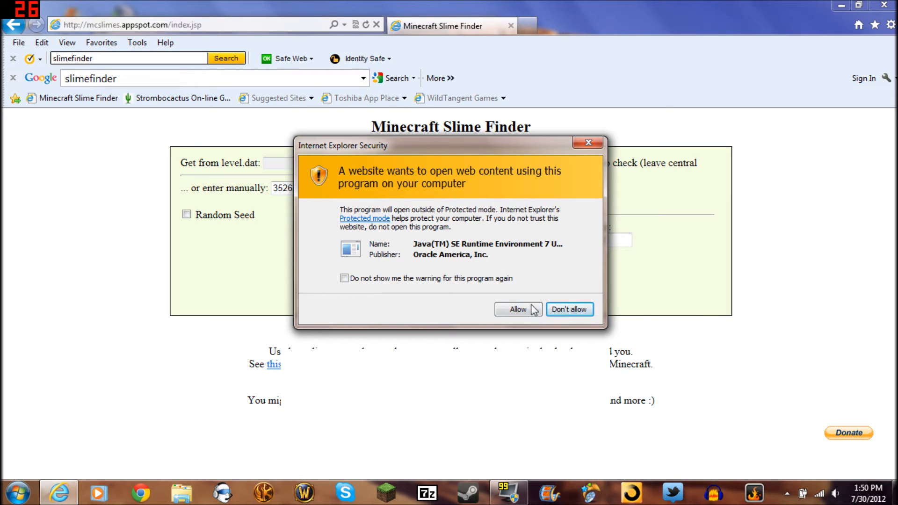
mouse_move(570, 232)
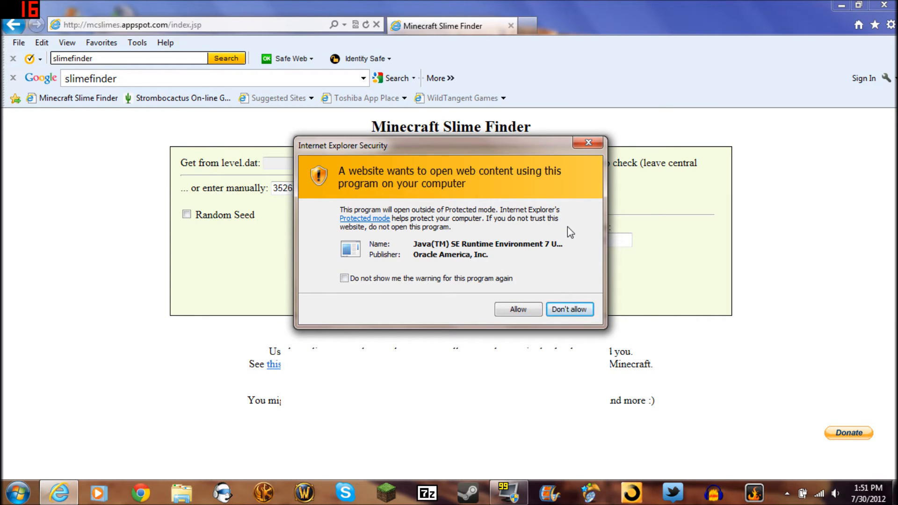
mouse_move(518, 332)
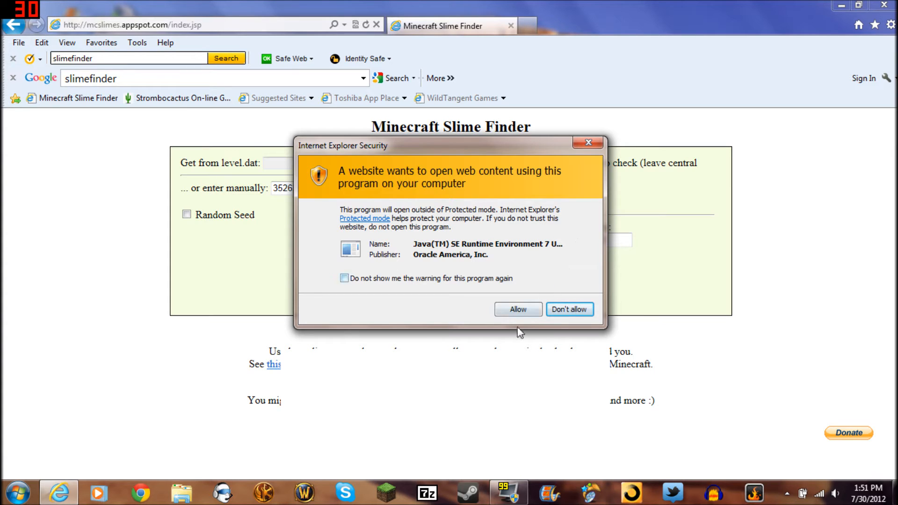
left_click(517, 310)
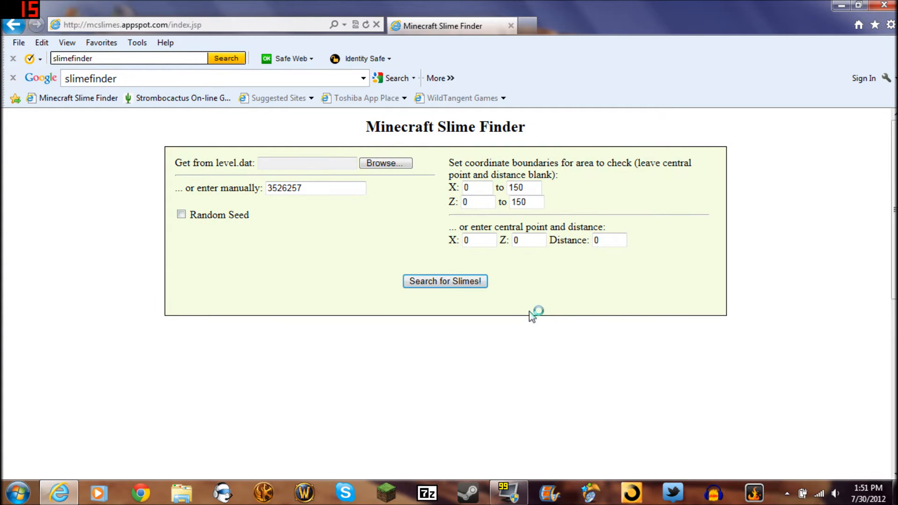
Run the search and view the slime chunk grid for seed 3526257 from (0, 0) to (160, 160).
left_click(445, 282)
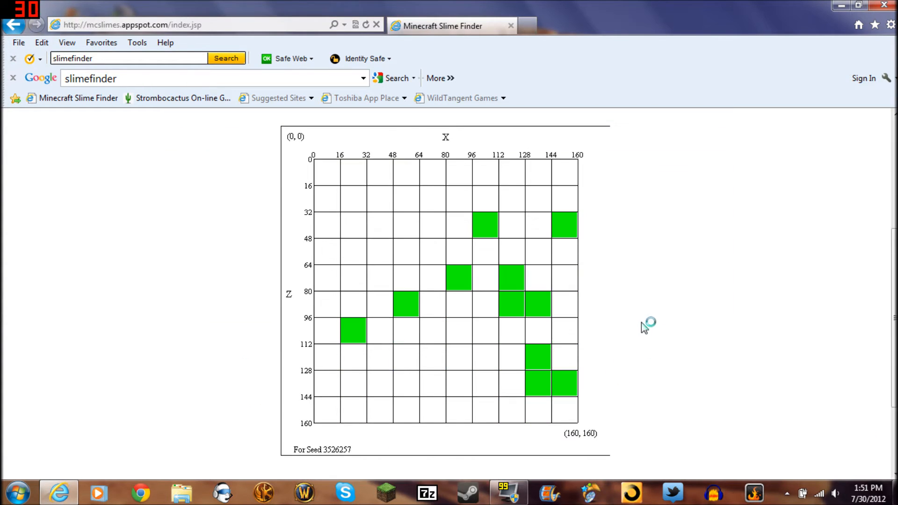
mouse_move(542, 206)
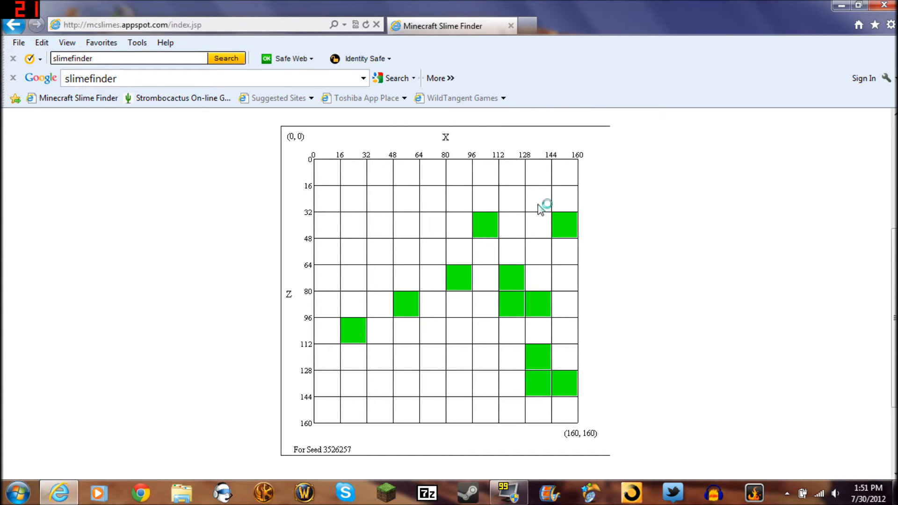
mouse_move(314, 156)
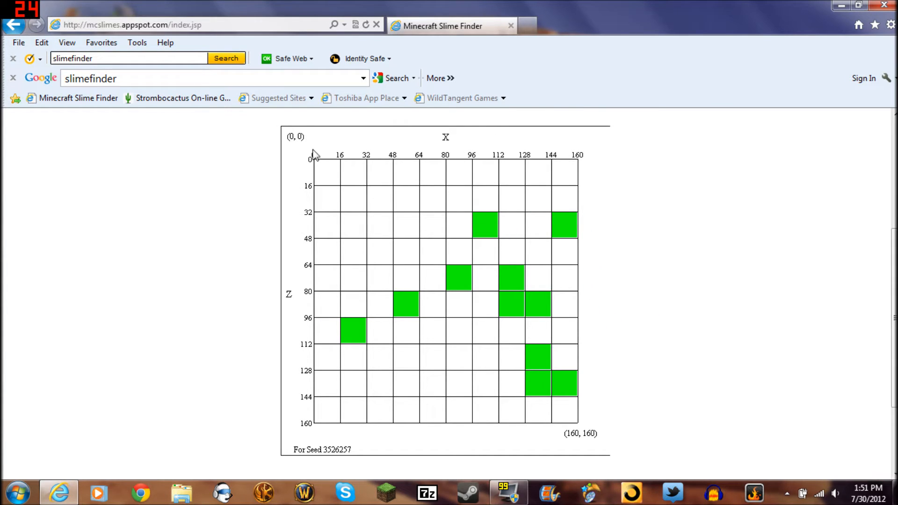
mouse_move(586, 160)
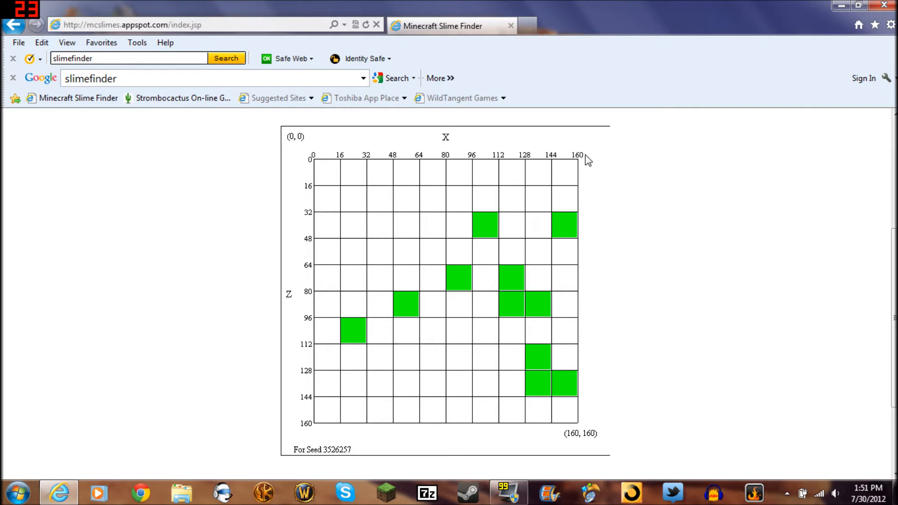
scroll("up", 3)
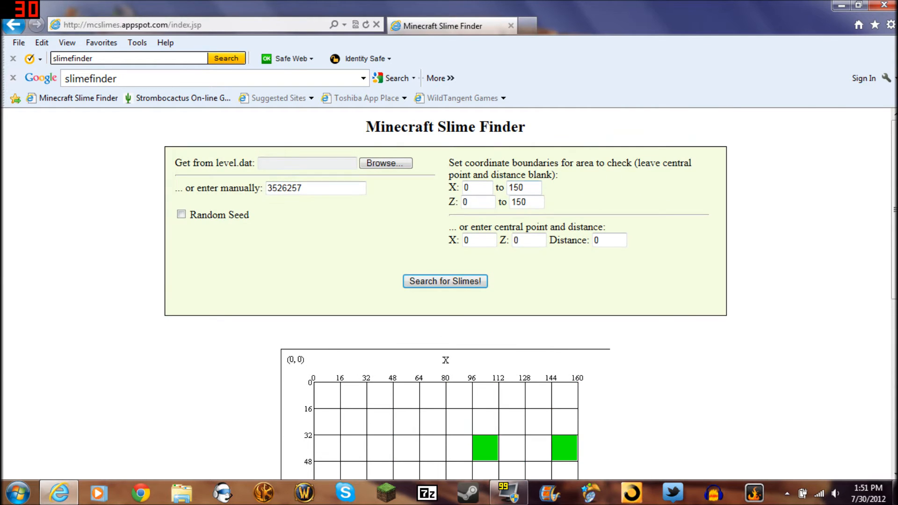
scroll("down", 3)
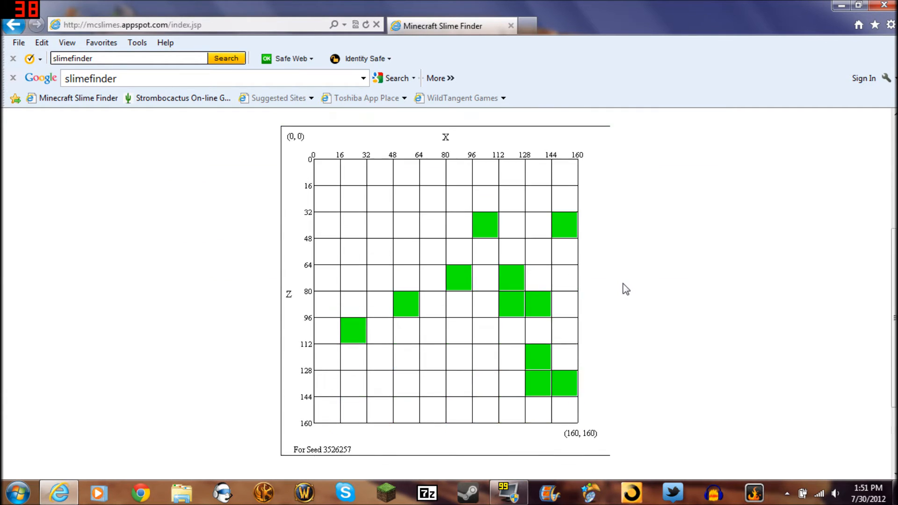
mouse_move(635, 254)
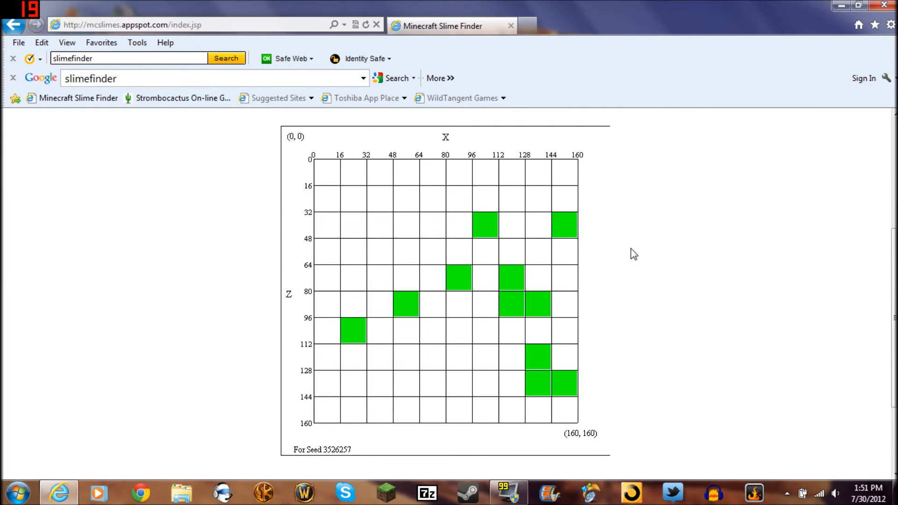
mouse_move(637, 246)
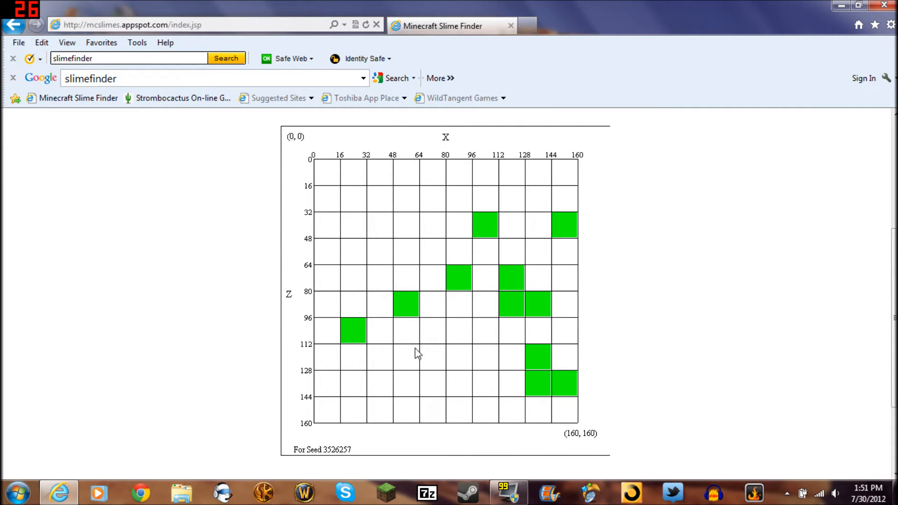
mouse_move(548, 165)
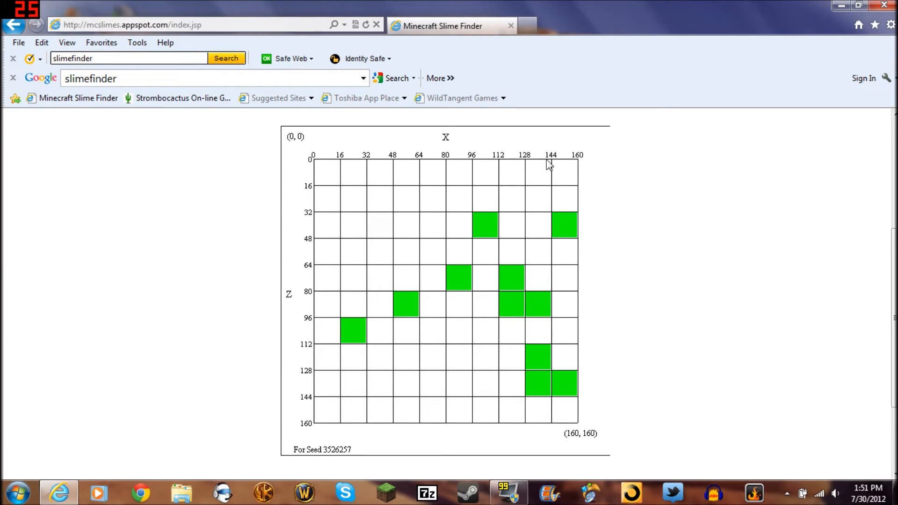
mouse_move(580, 168)
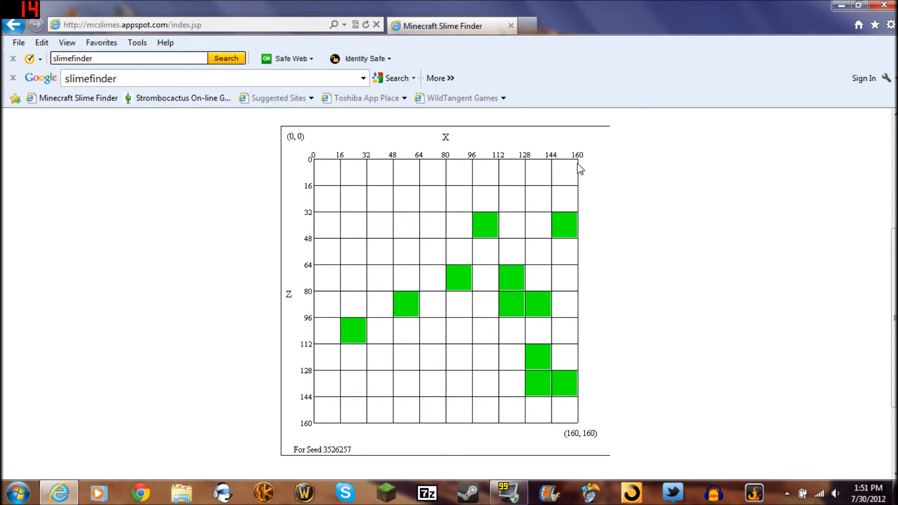
mouse_move(412, 226)
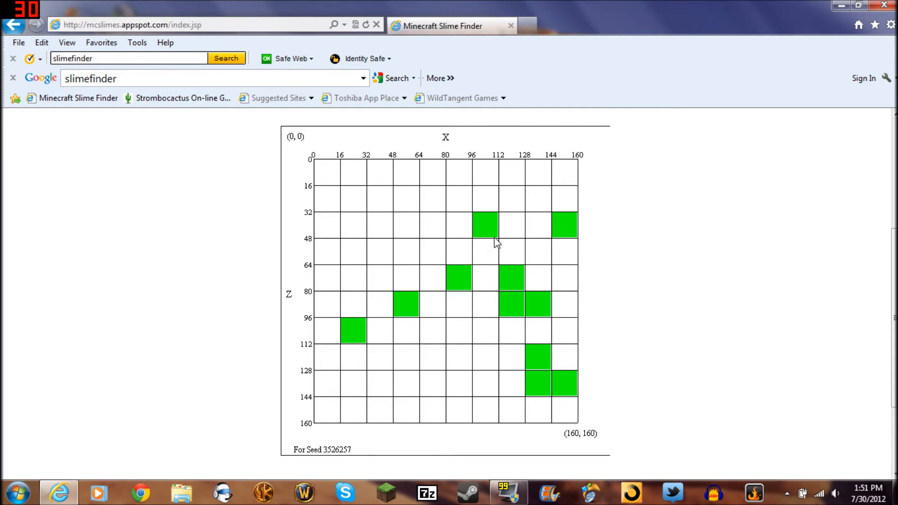
Raise the X and Z upper bounds to 300 so the grid extends to (304, 304).
scroll("up", 3)
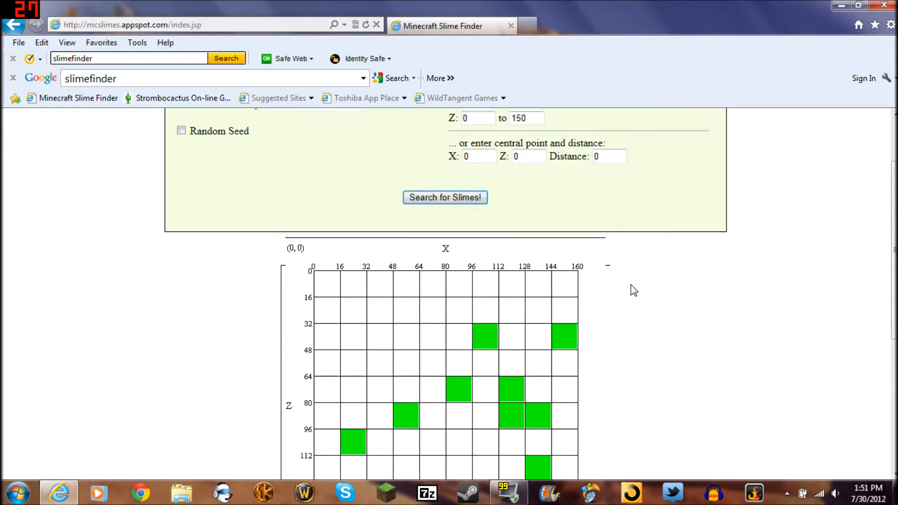
scroll("up", 3)
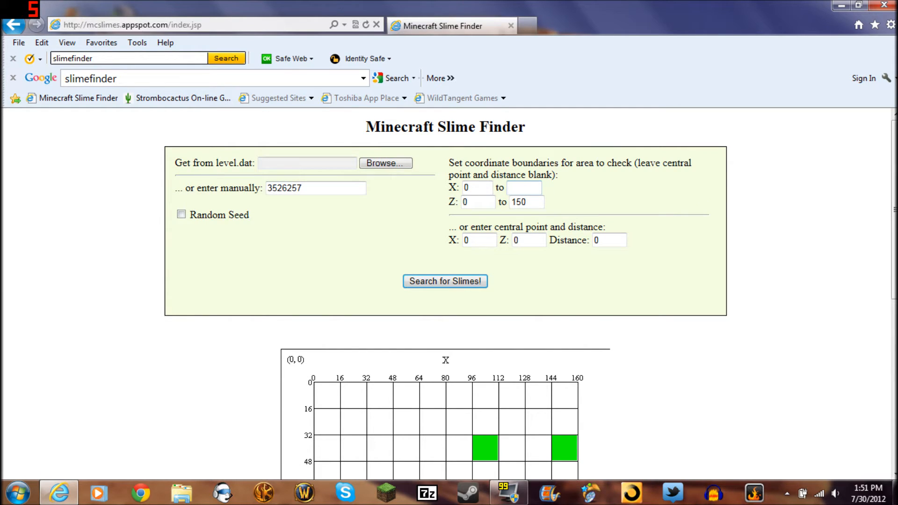
type("300")
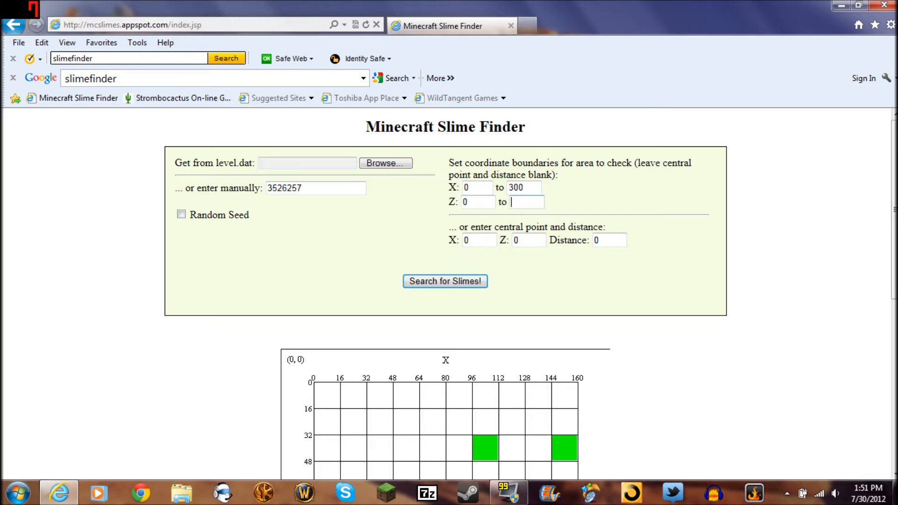
type("300")
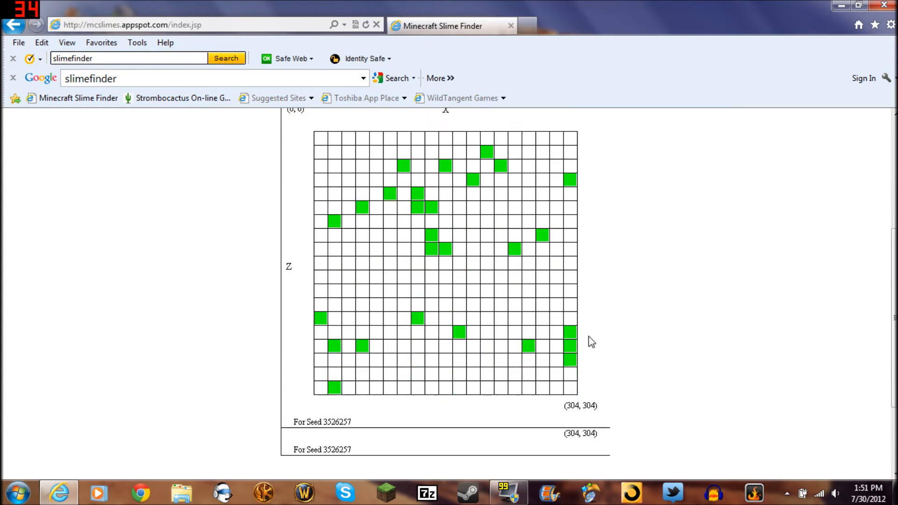
scroll("up", 3)
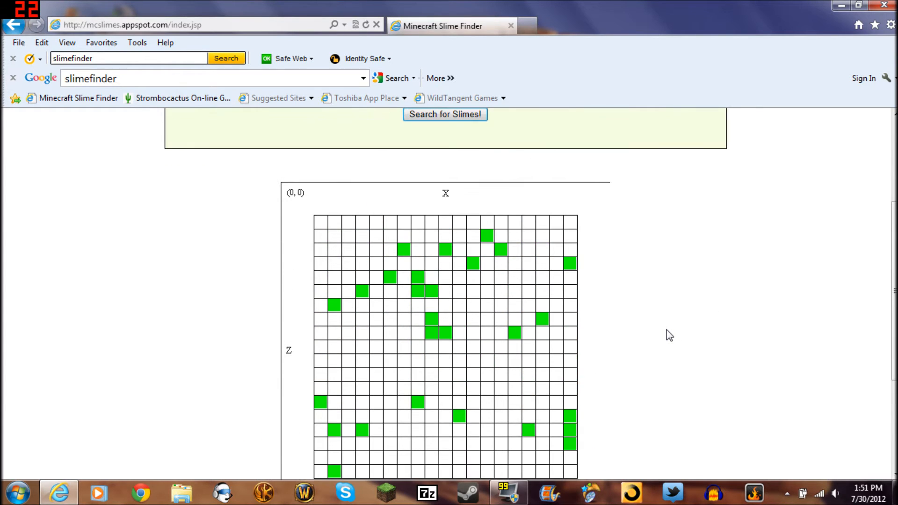
mouse_move(670, 328)
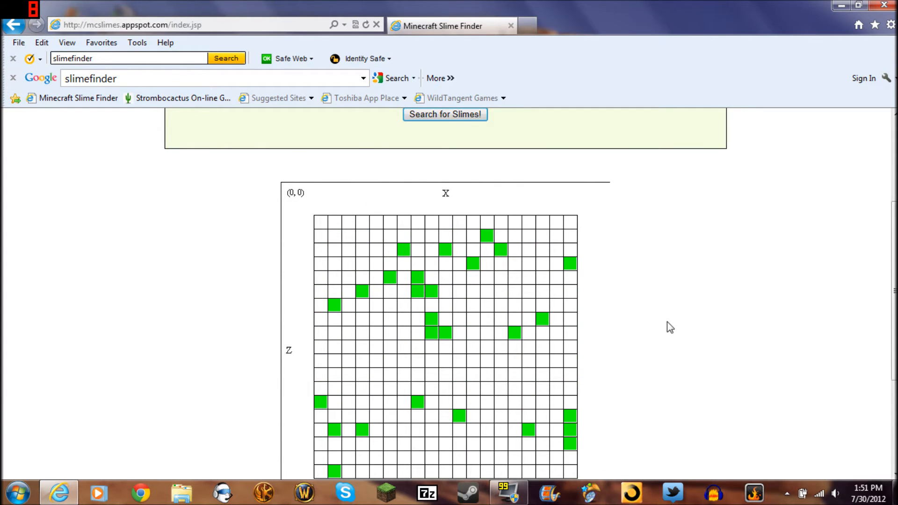
scroll("up", 3)
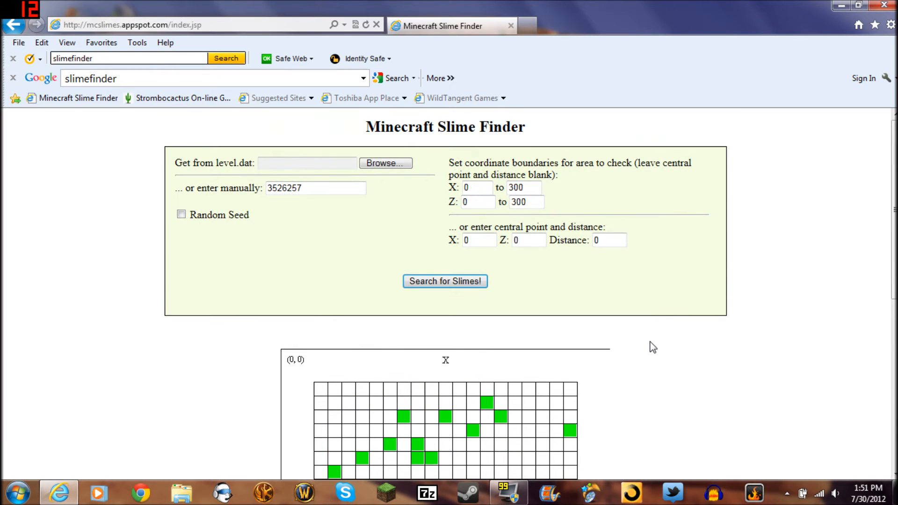
scroll("down", 3)
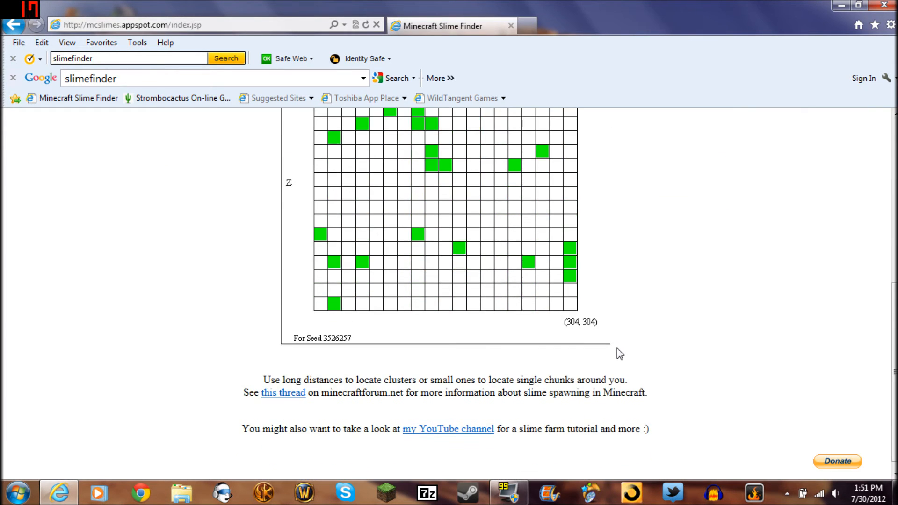
scroll("up", 3)
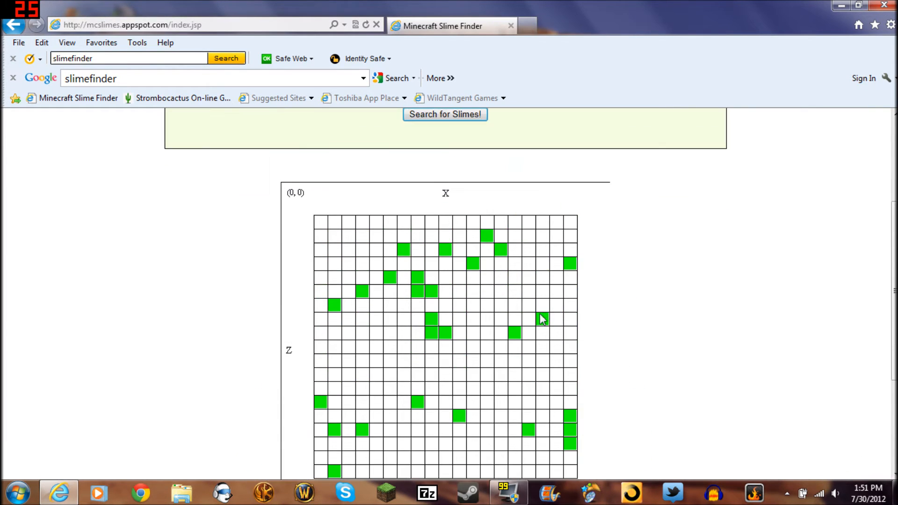
scroll("up", 3)
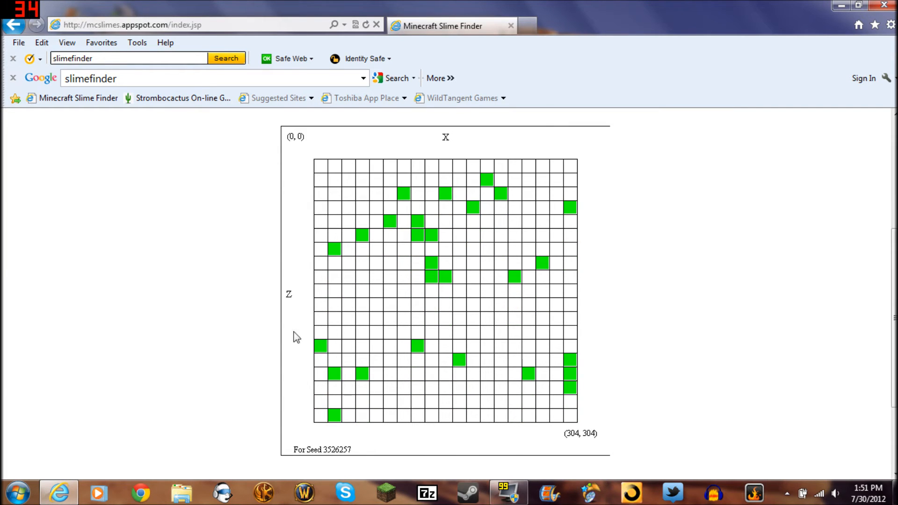
mouse_move(479, 152)
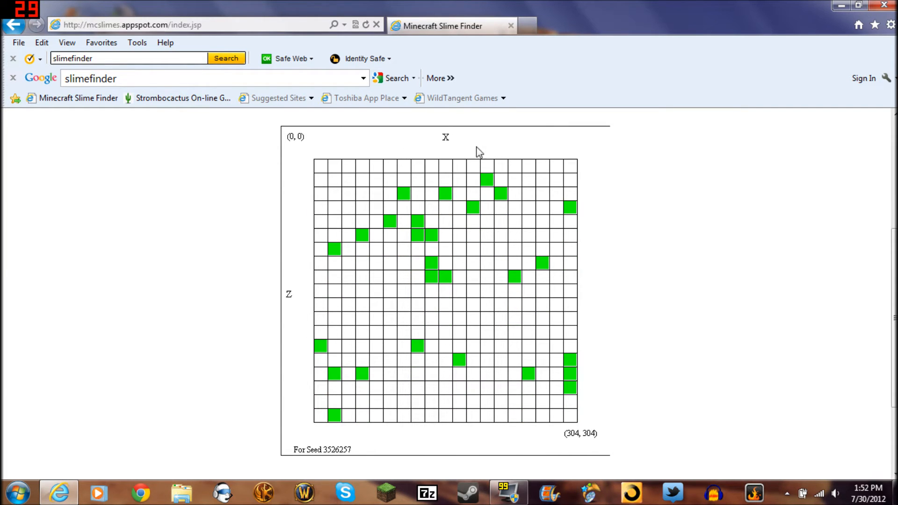
mouse_move(317, 264)
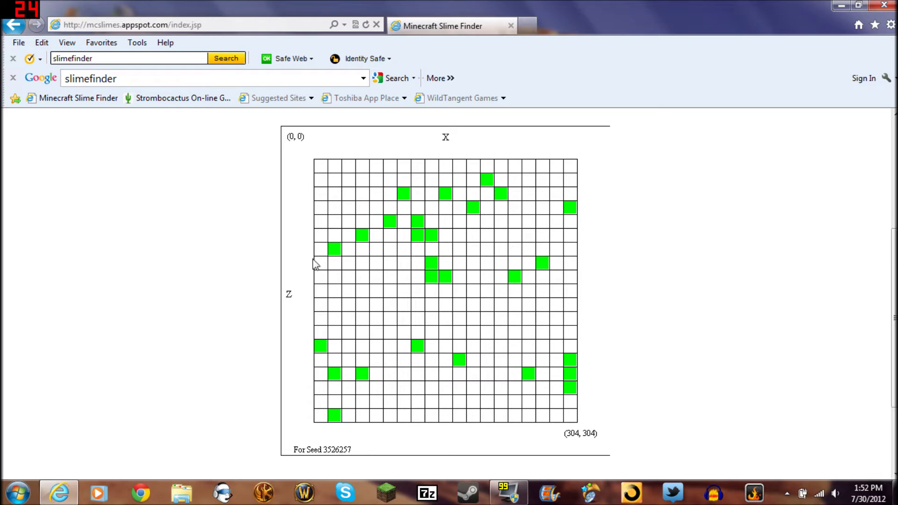
scroll("up", 3)
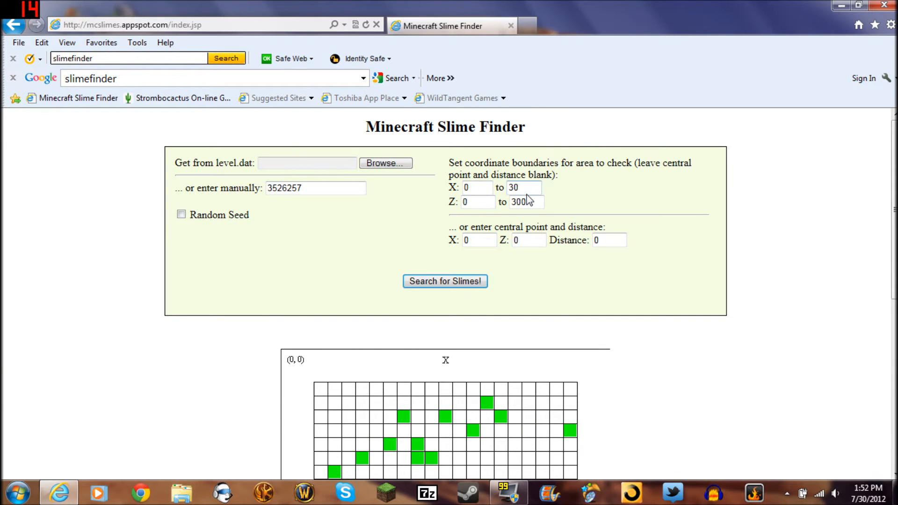
Return the X and Z upper bounds to 150 and view the smaller 0–160 grid again.
type("15")
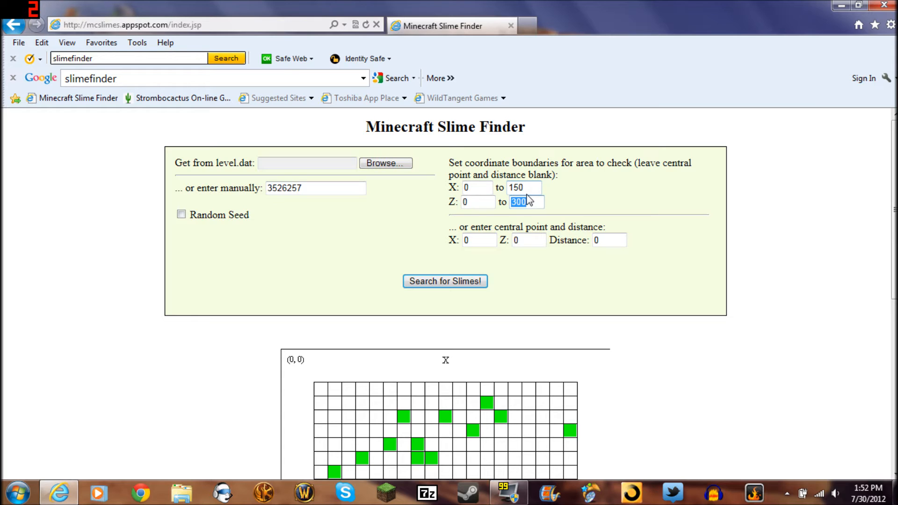
type("150")
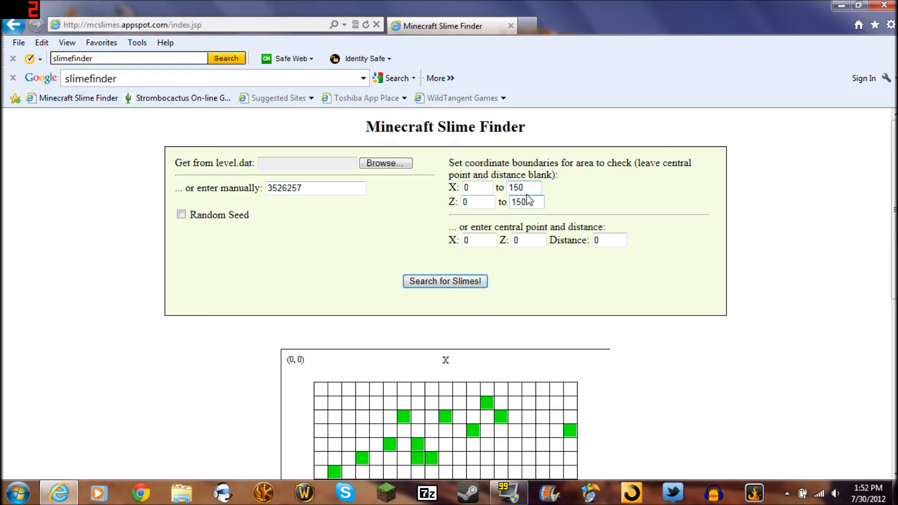
scroll("down", 3)
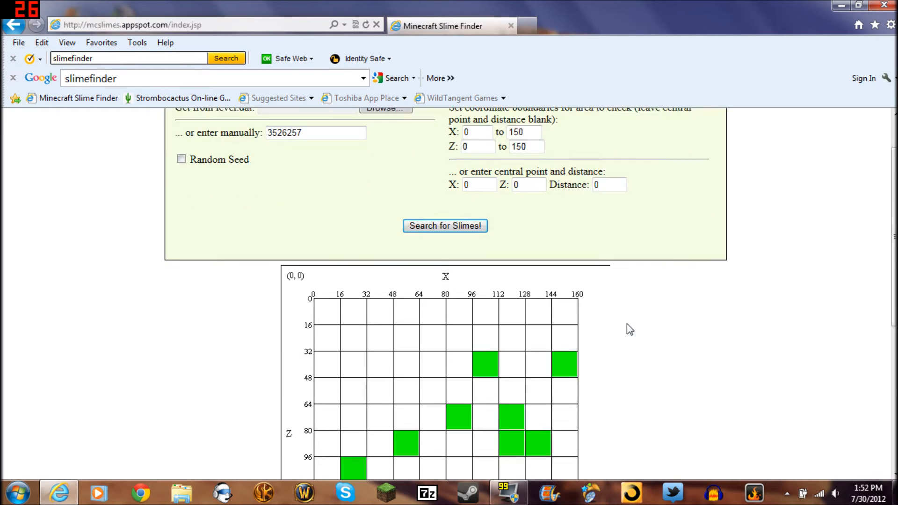
scroll("down", 3)
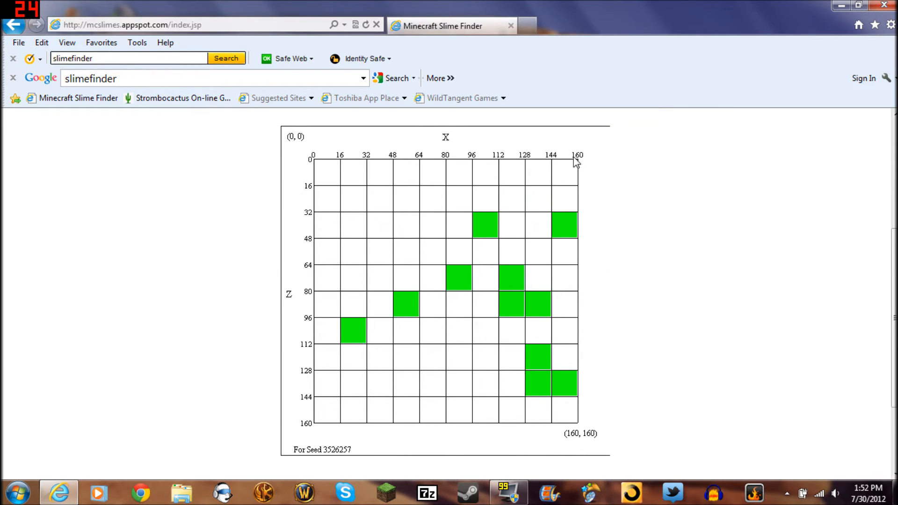
mouse_move(340, 166)
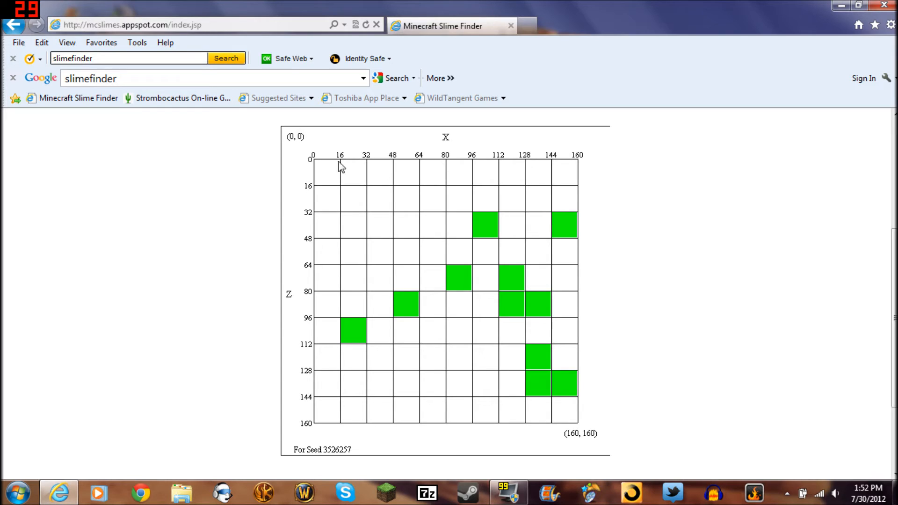
mouse_move(624, 303)
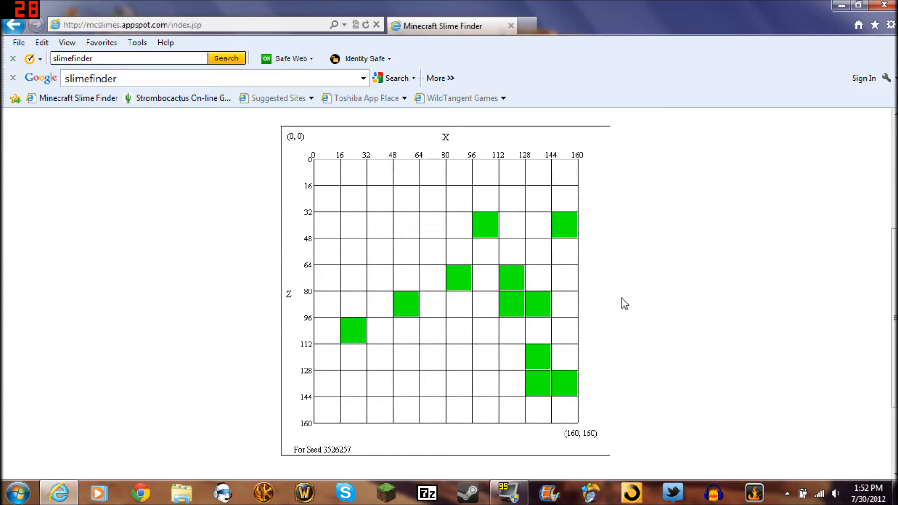
mouse_move(308, 296)
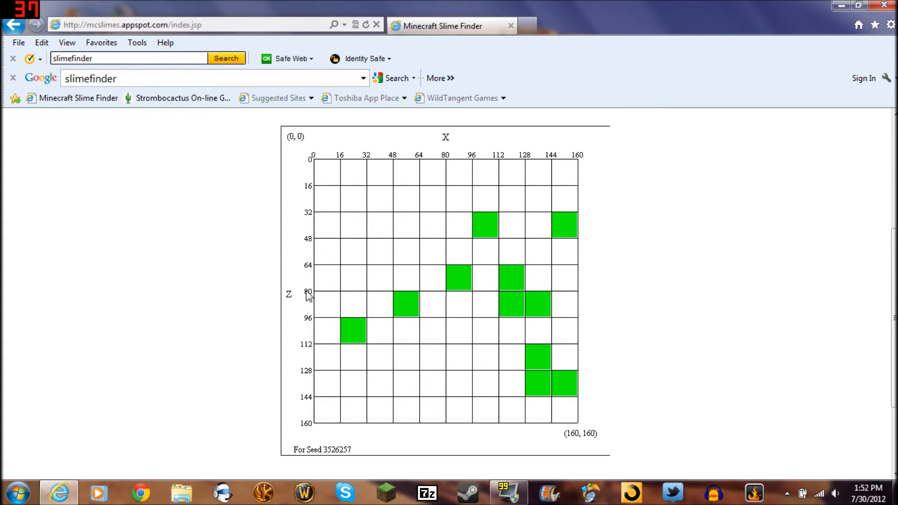
mouse_move(354, 327)
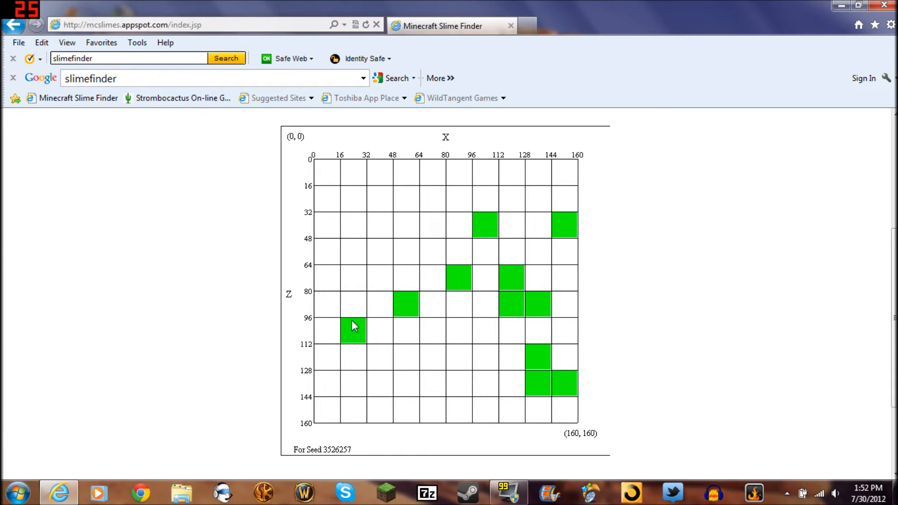
mouse_move(570, 355)
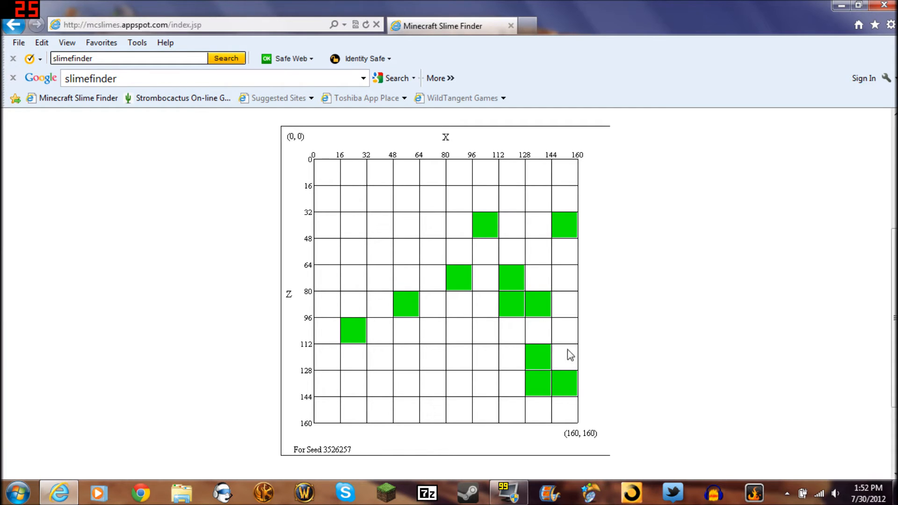
scroll("up", 3)
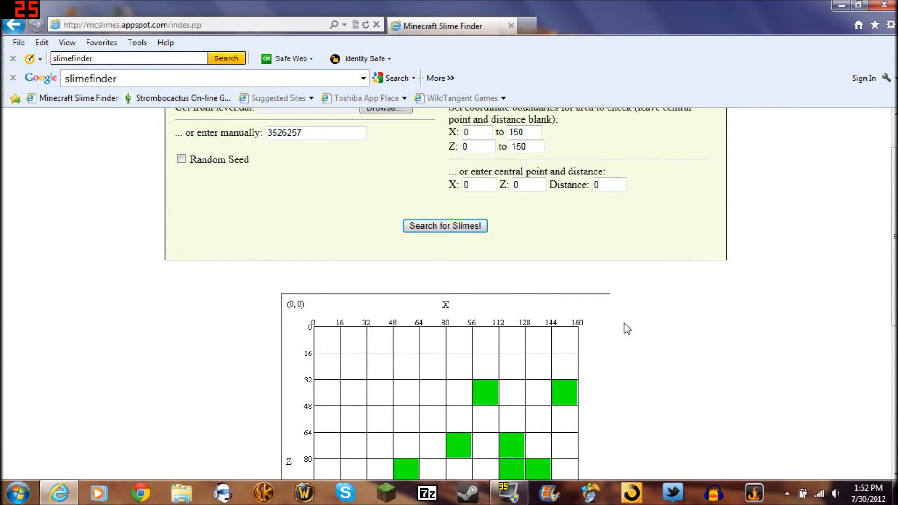
scroll("up", 3)
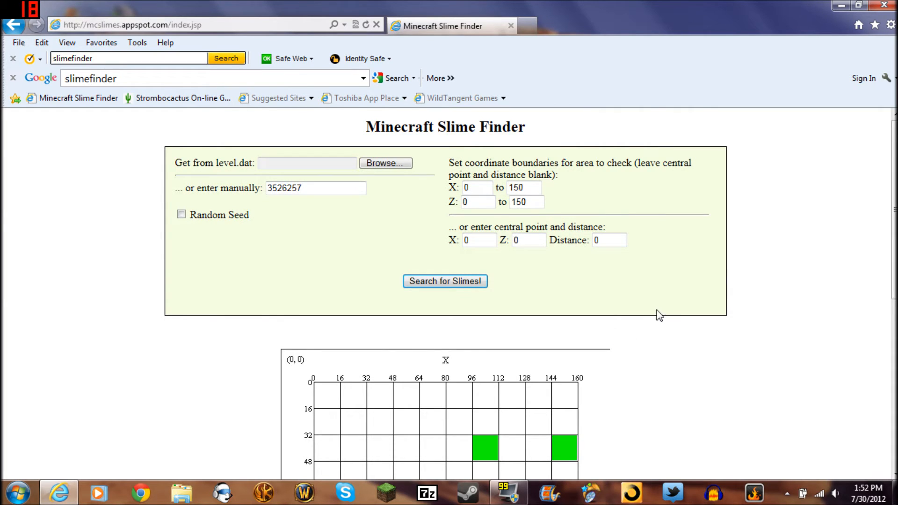
mouse_move(569, 296)
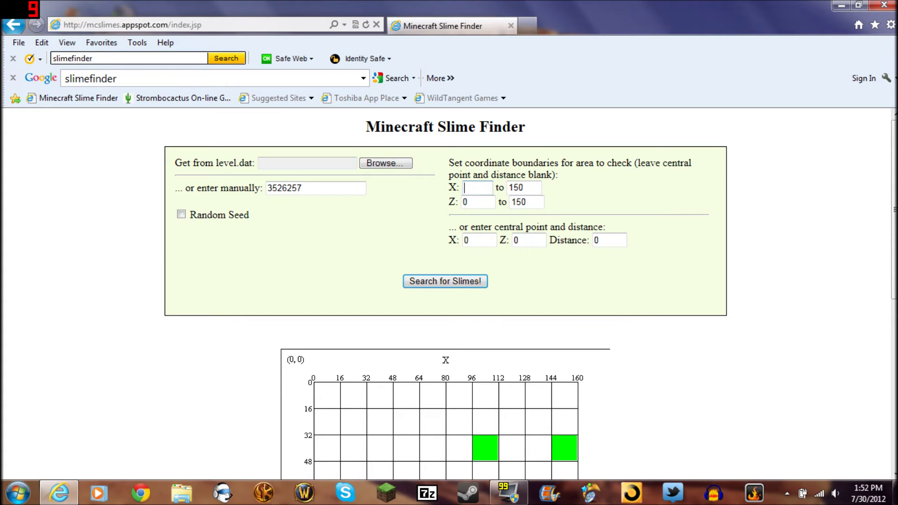
Set the search area to 150–300 in both X and Z for a grid spanning 144 to 304.
type("150")
left_click(524, 188)
type("300")
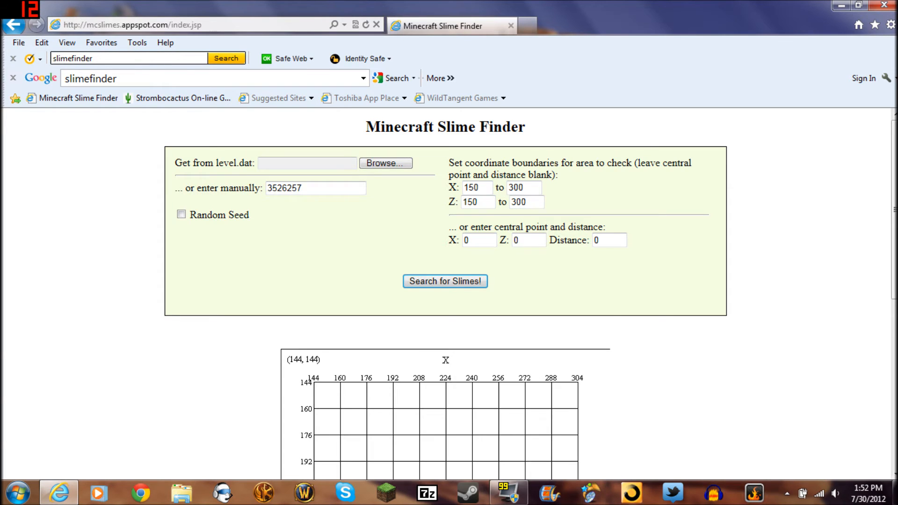
scroll("down", 3)
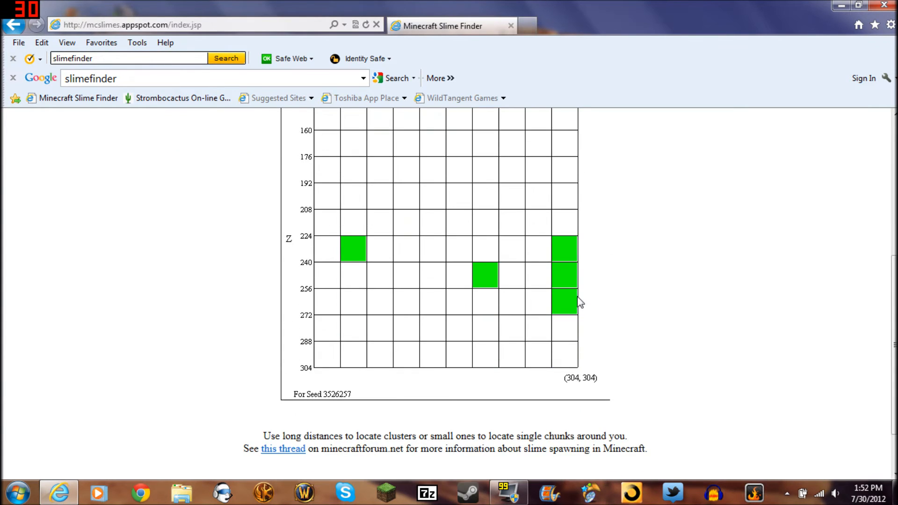
scroll("up", 3)
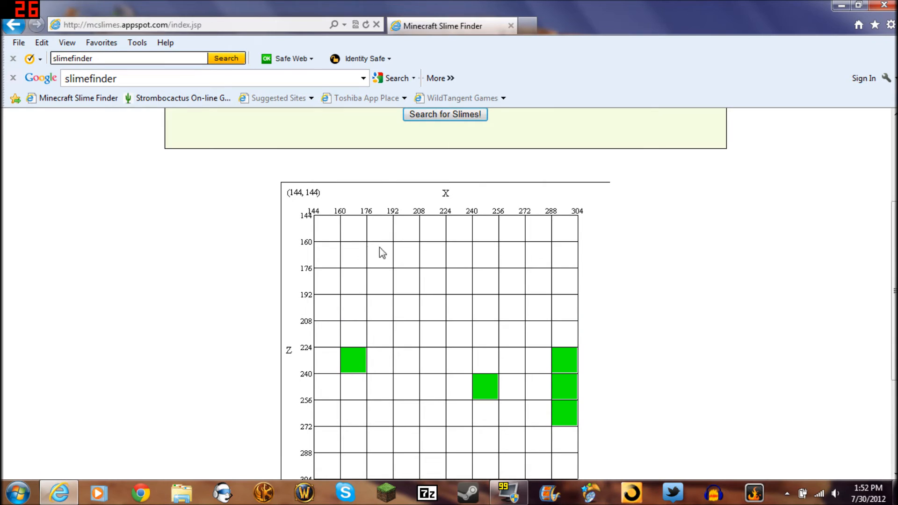
mouse_move(546, 335)
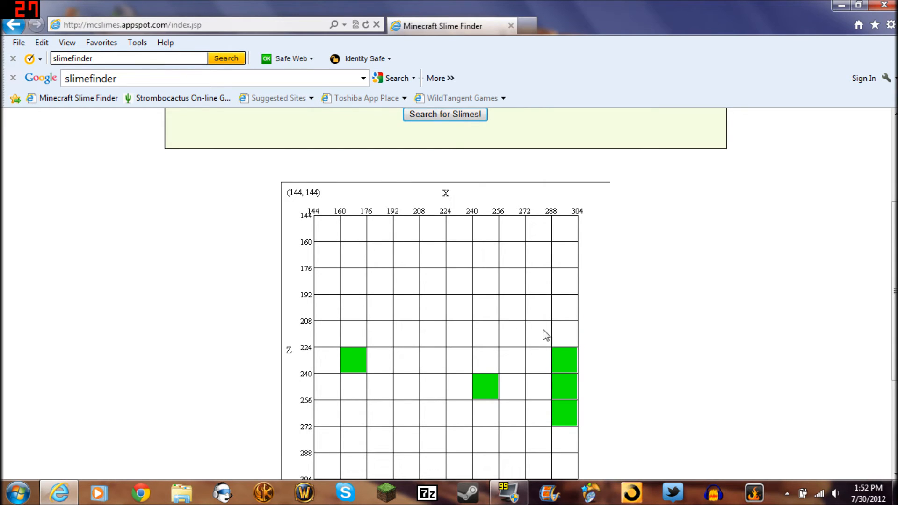
mouse_move(396, 320)
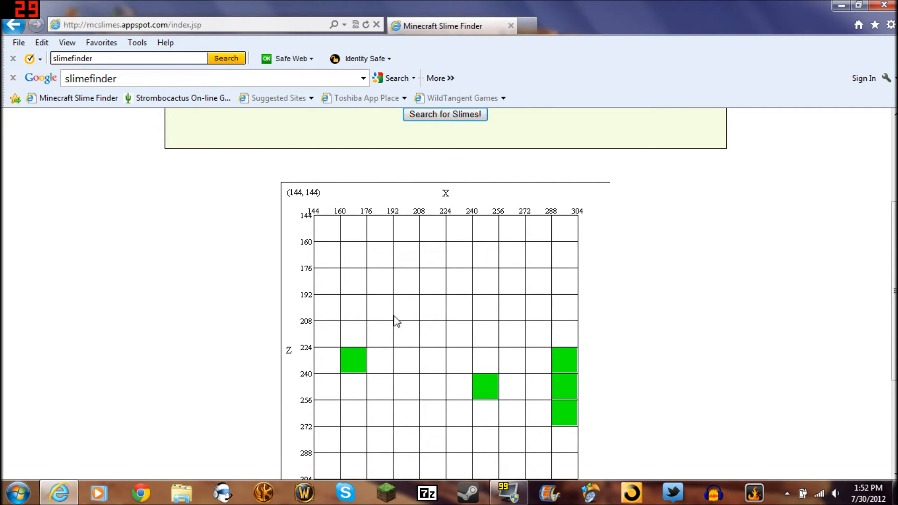
mouse_move(356, 251)
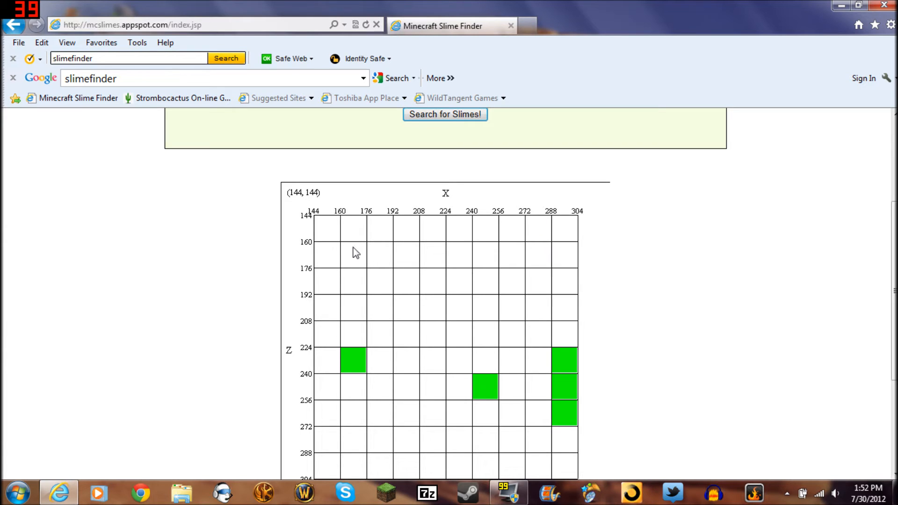
scroll("down", 3)
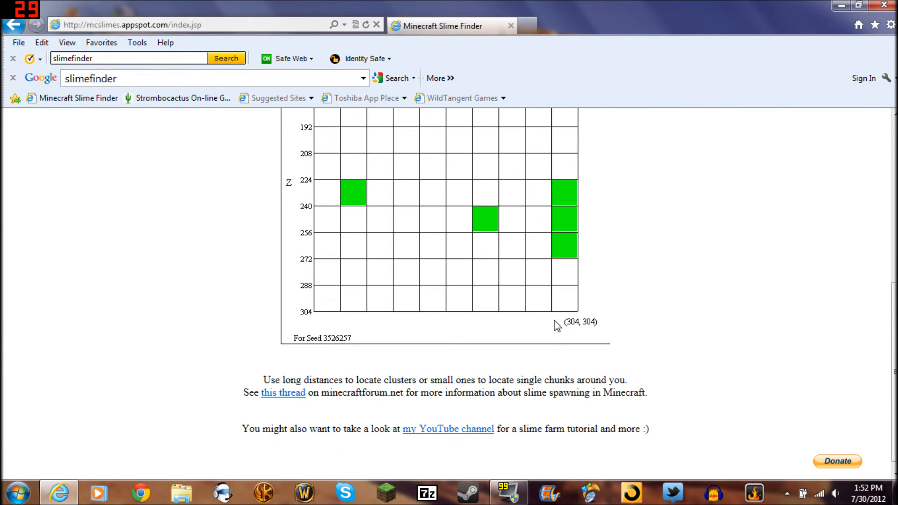
scroll("up", 3)
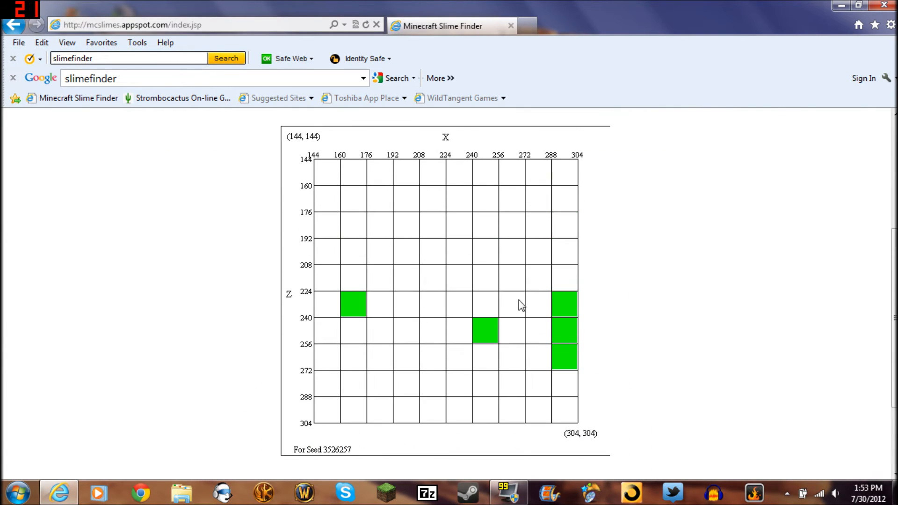
mouse_move(310, 175)
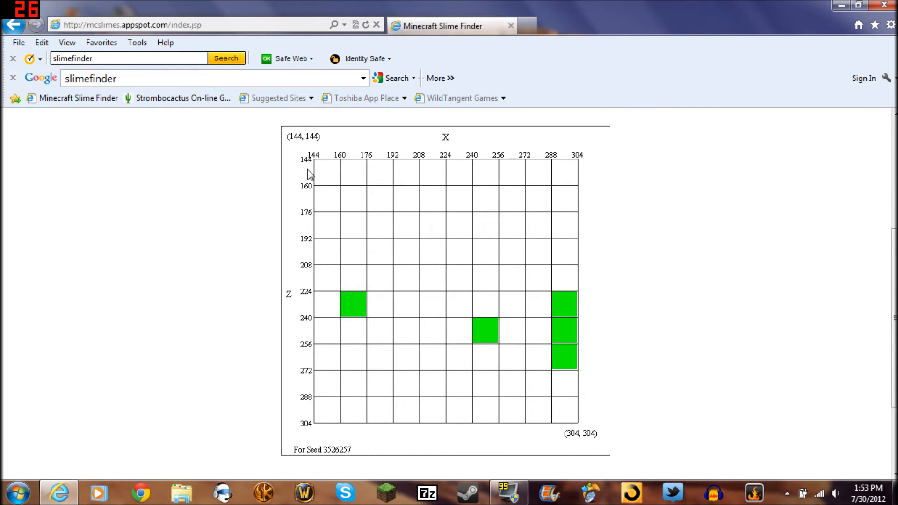
mouse_move(672, 298)
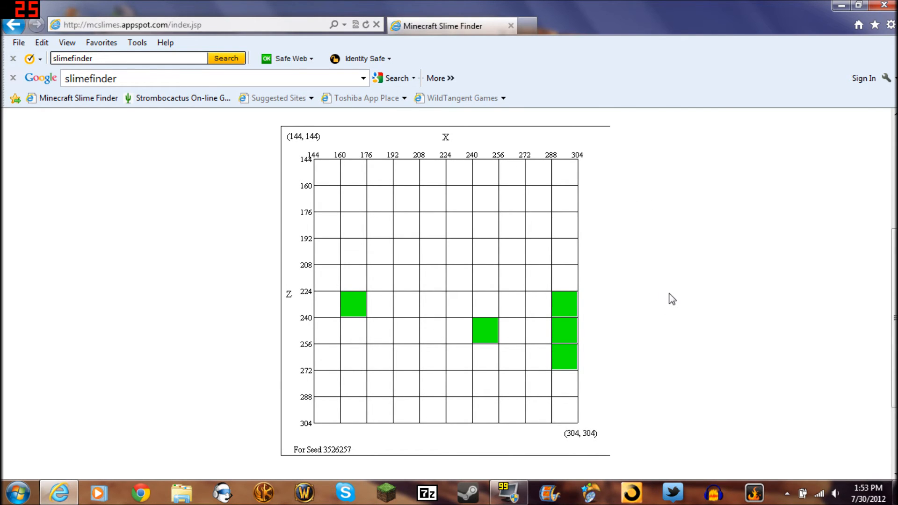
scroll("up", 3)
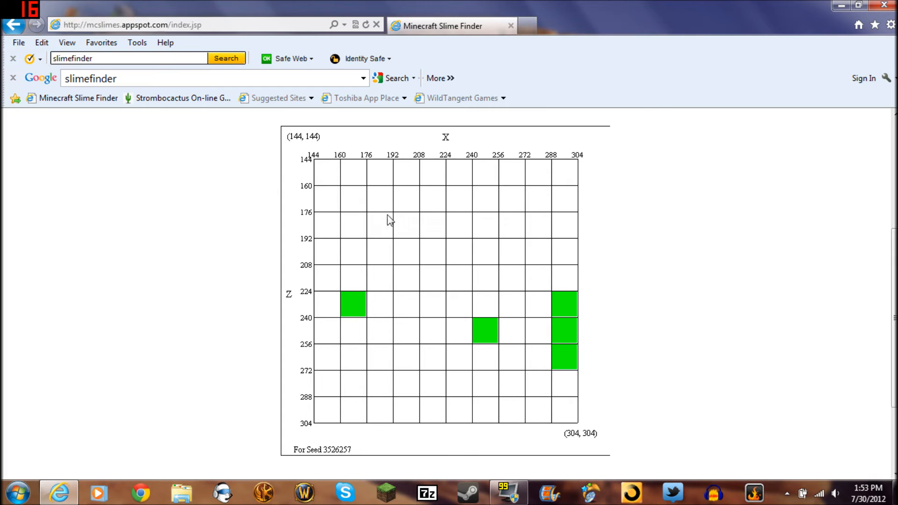
mouse_move(394, 230)
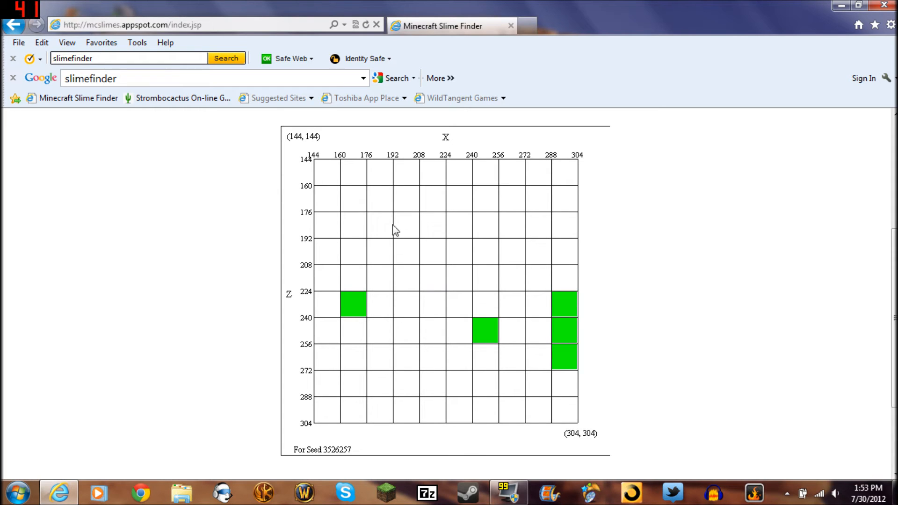
mouse_move(445, 200)
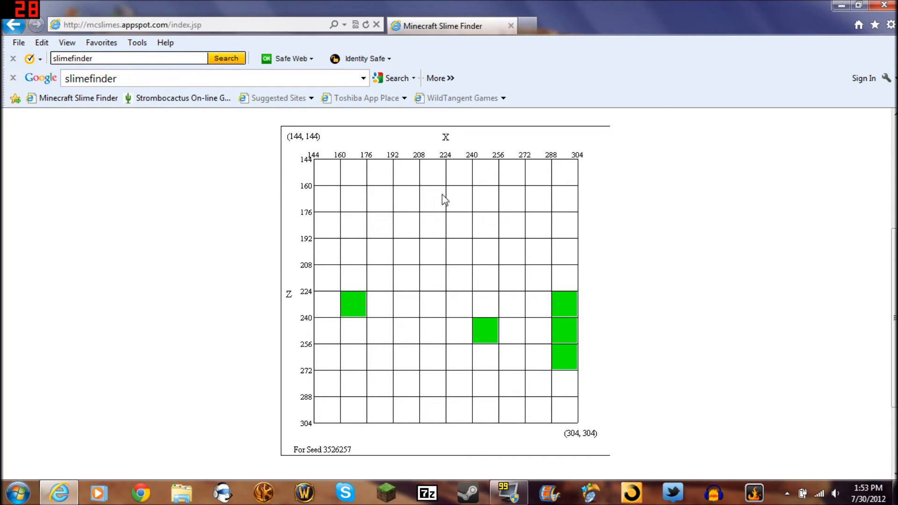
mouse_move(549, 262)
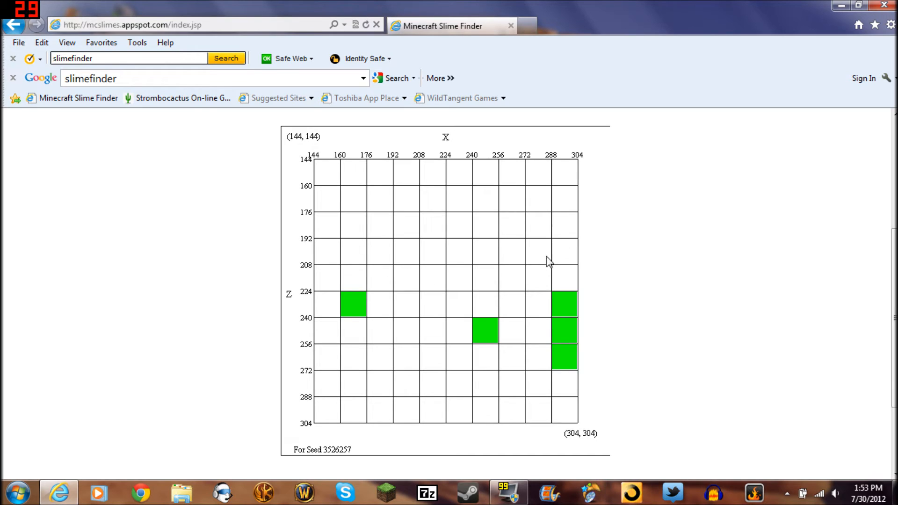
mouse_move(557, 305)
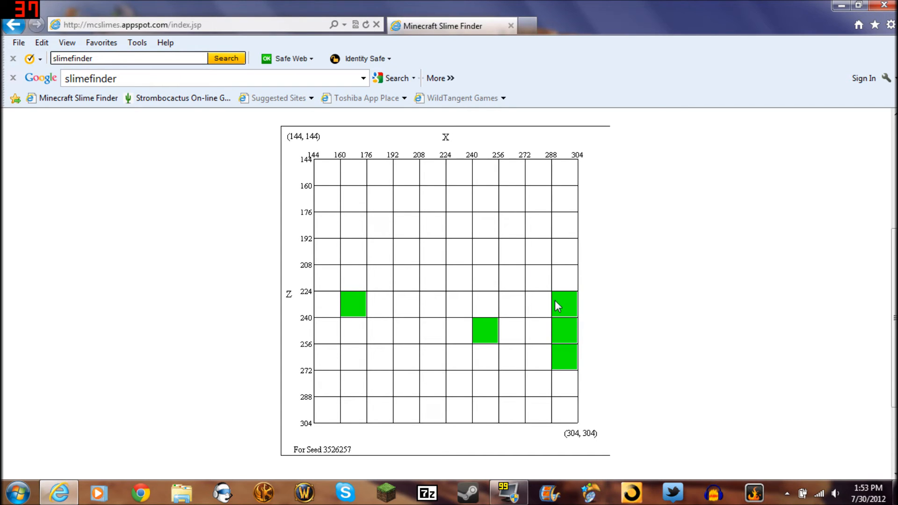
mouse_move(578, 336)
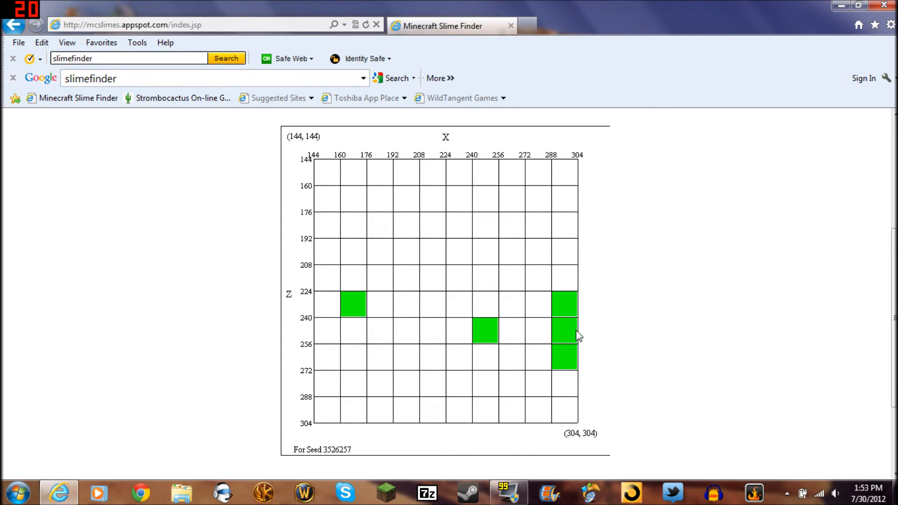
Search the area X 300–450, Z 300–450, producing a grid from 288 to 464.
scroll("up", 3)
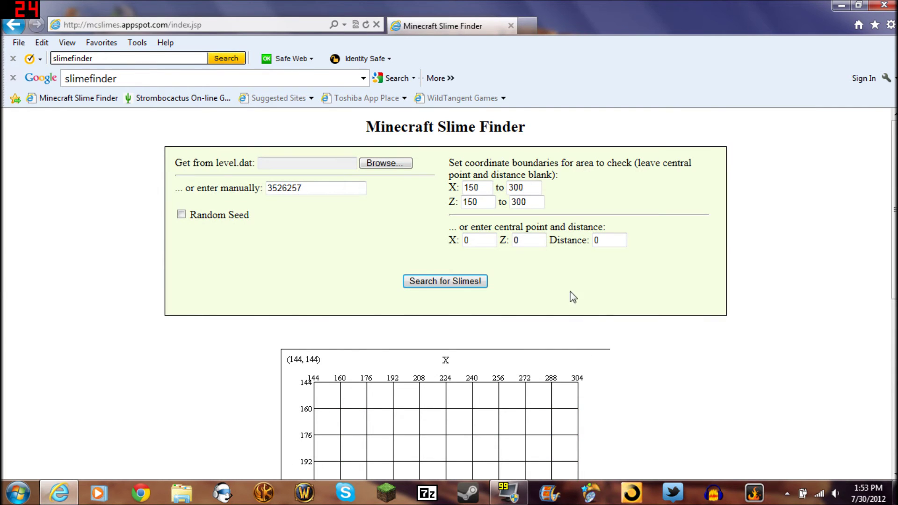
left_click(477, 187)
type("300")
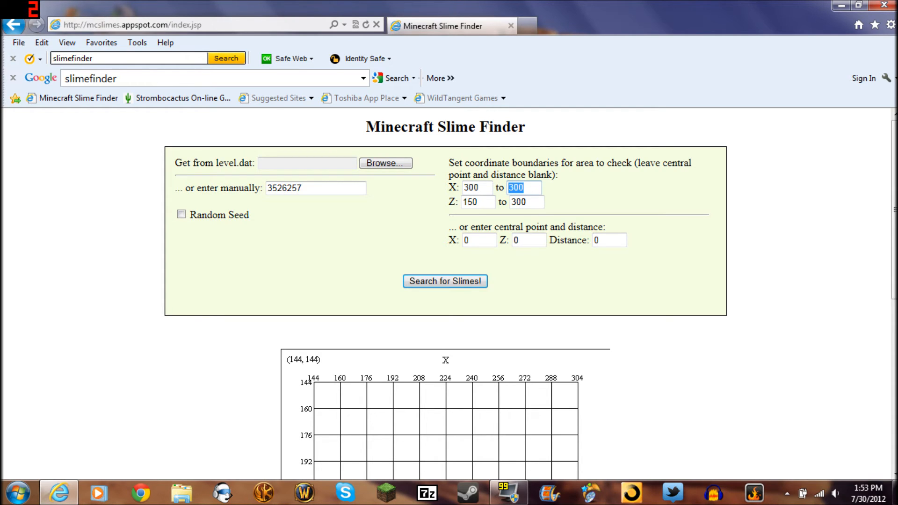
type("450")
left_click(478, 202)
type("300")
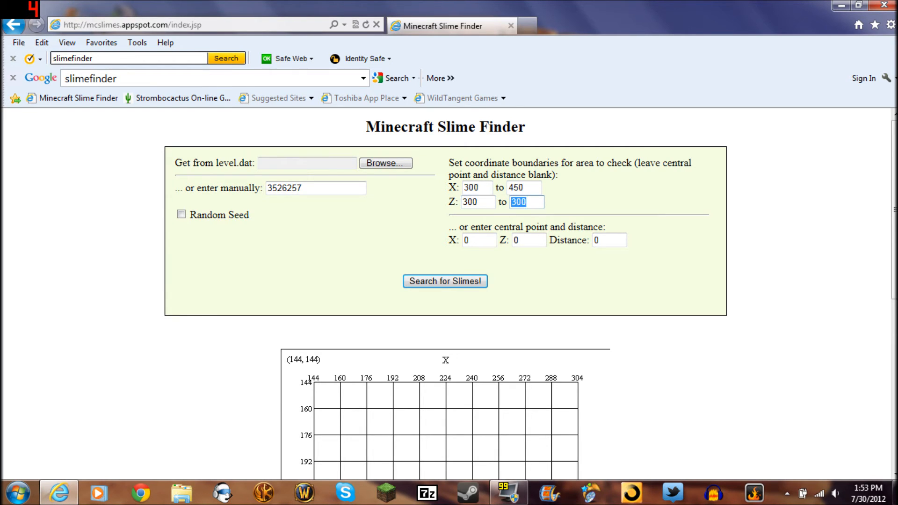
type("450")
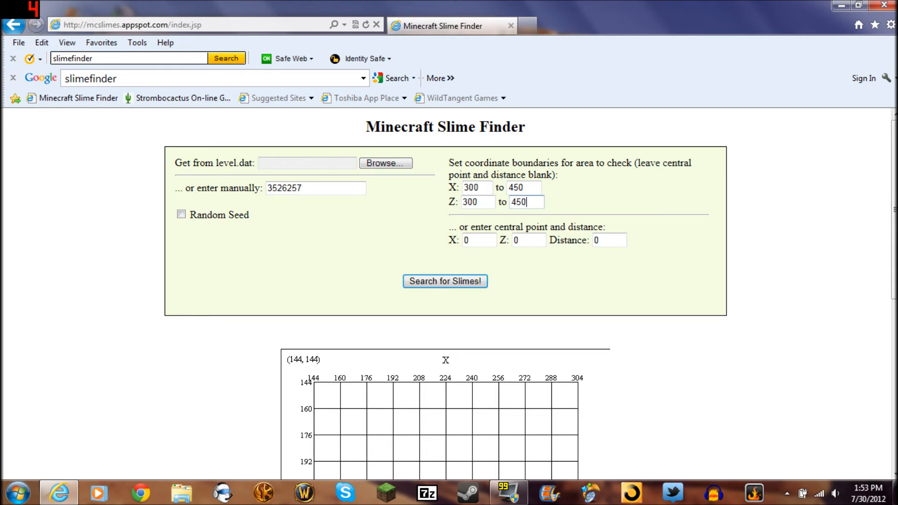
left_click(445, 282)
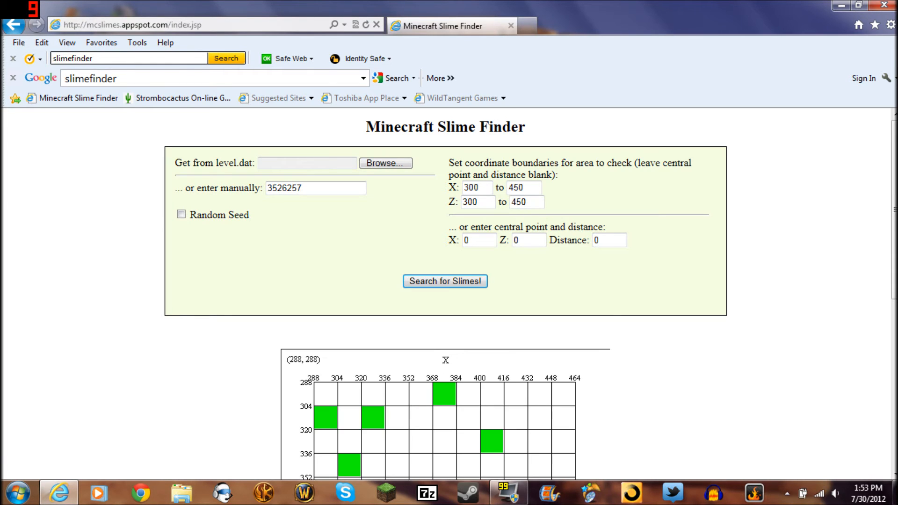
scroll("down", 3)
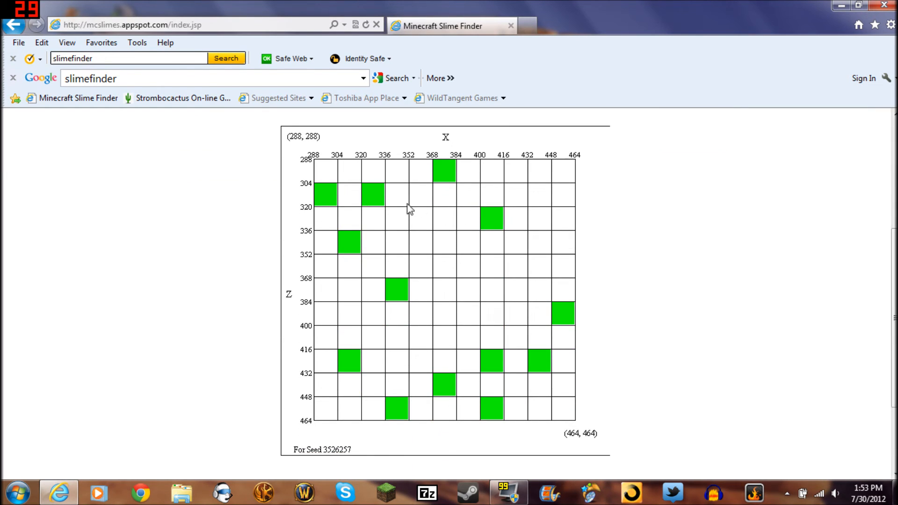
mouse_move(442, 225)
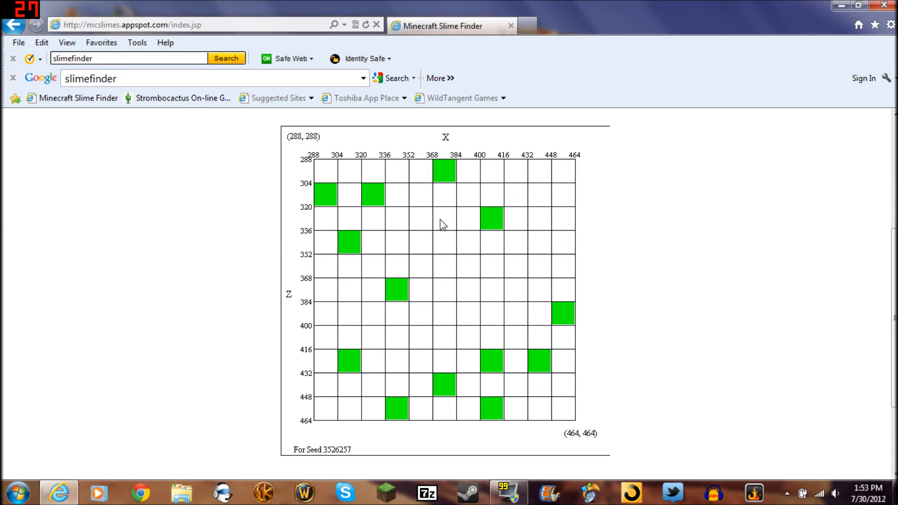
mouse_move(319, 268)
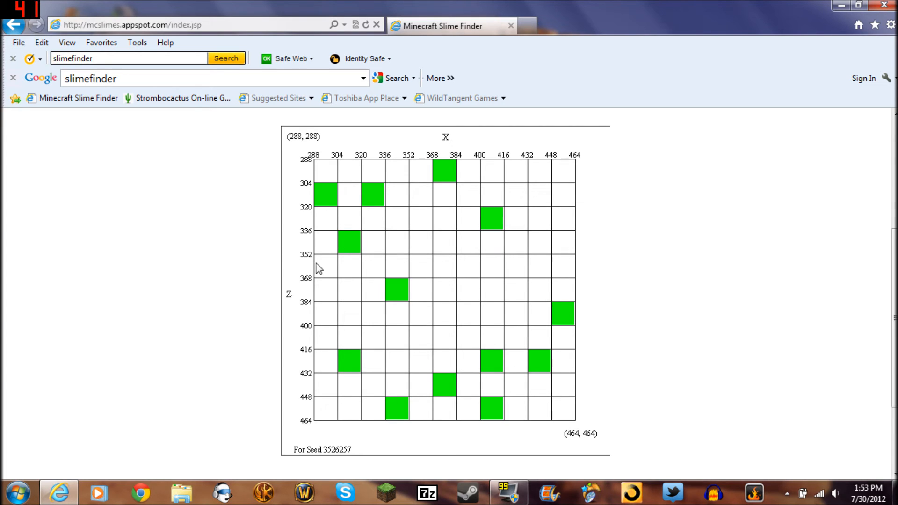
mouse_move(353, 243)
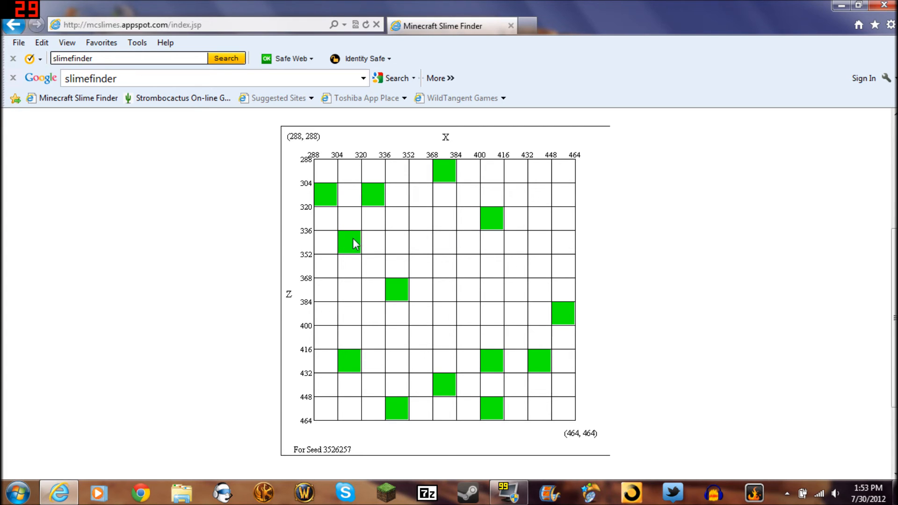
mouse_move(465, 215)
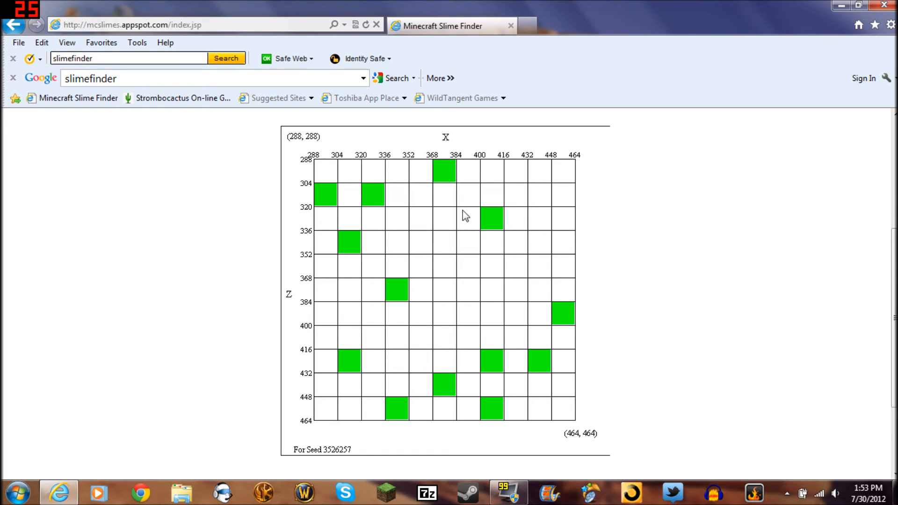
mouse_move(428, 427)
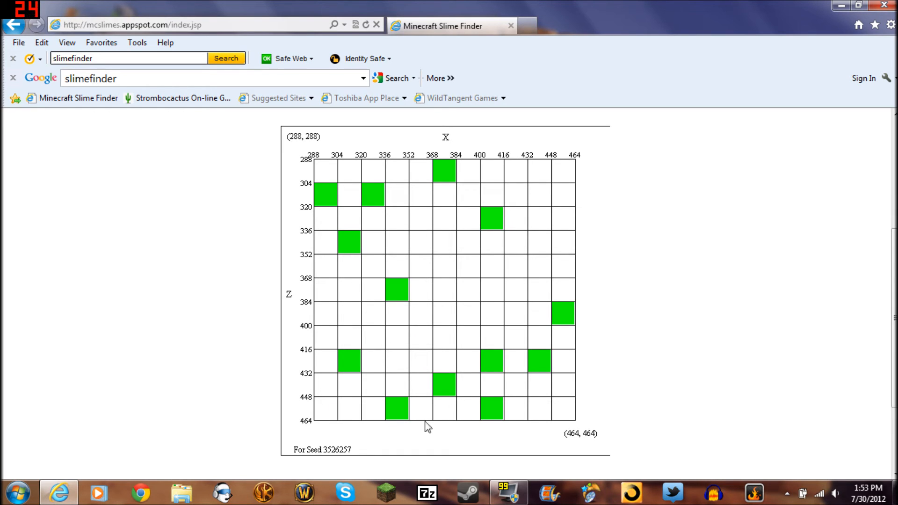
mouse_move(581, 410)
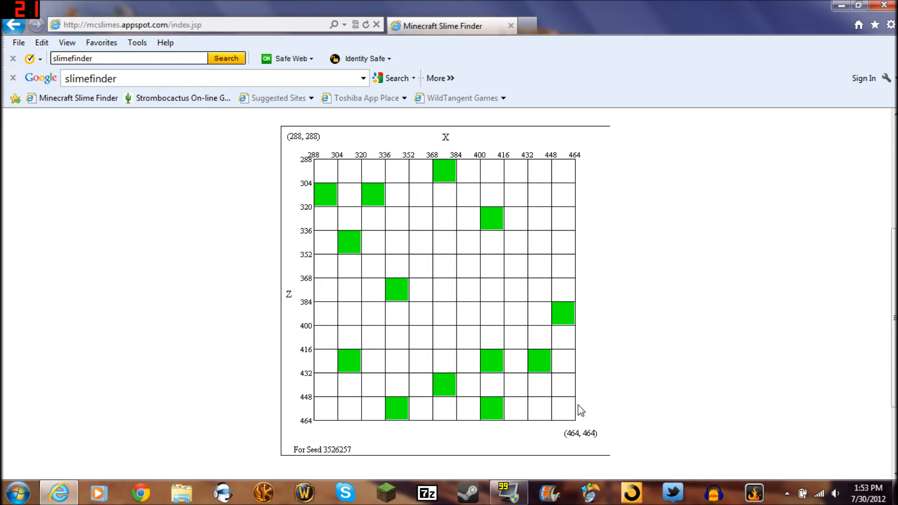
mouse_move(542, 209)
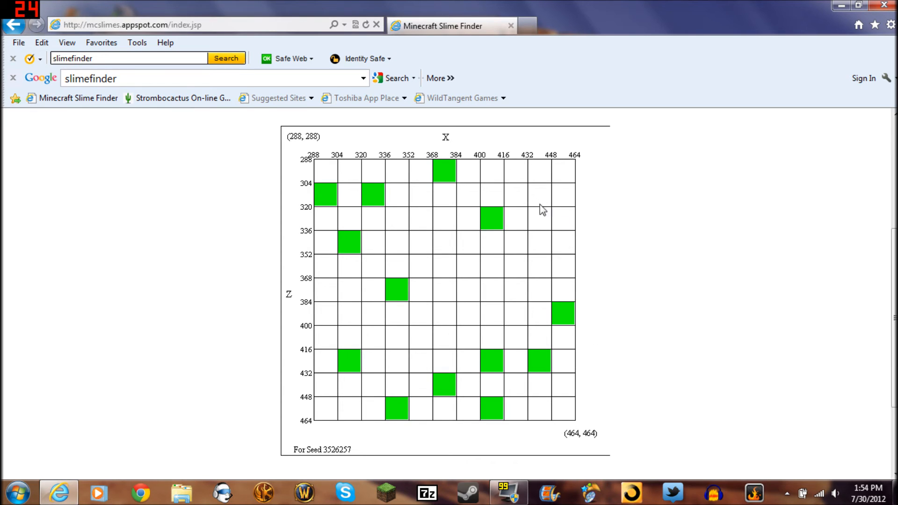
mouse_move(485, 204)
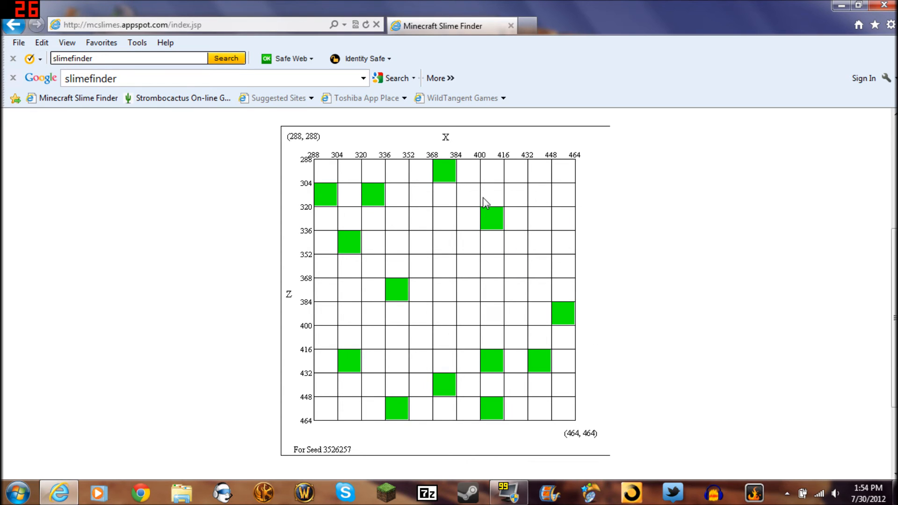
mouse_move(565, 191)
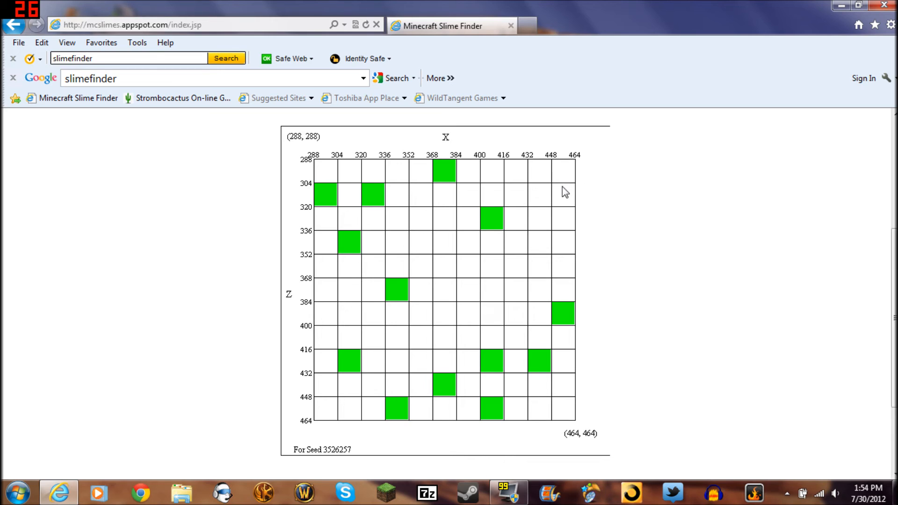
mouse_move(560, 197)
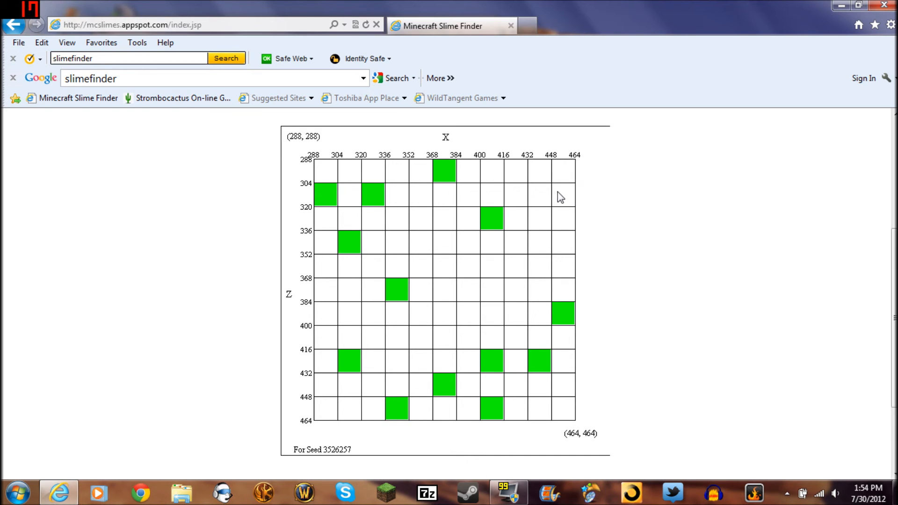
mouse_move(365, 218)
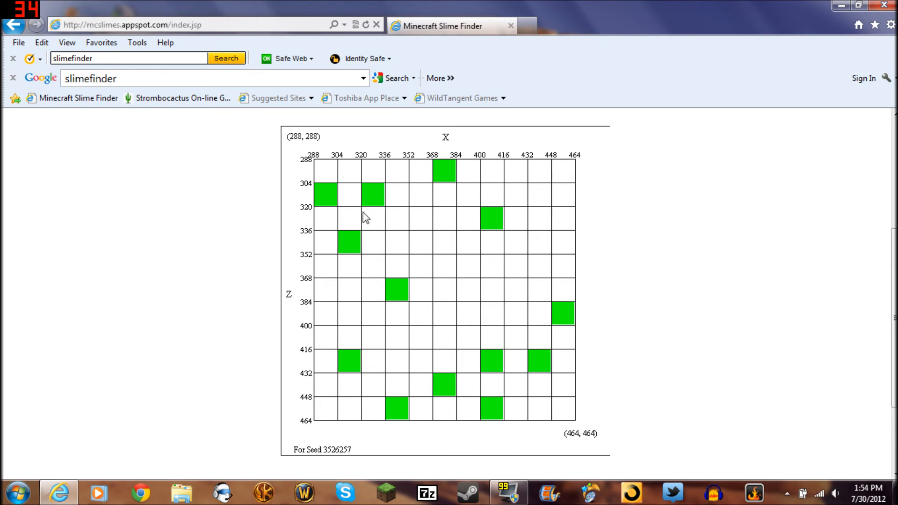
Scroll back up to the boundary fields to enter the 450–512 range.
scroll("up", 3)
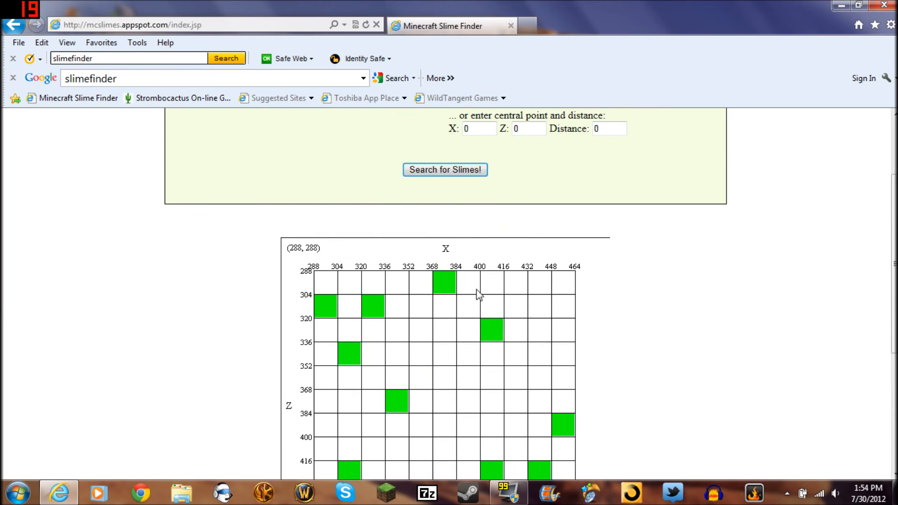
scroll("up", 3)
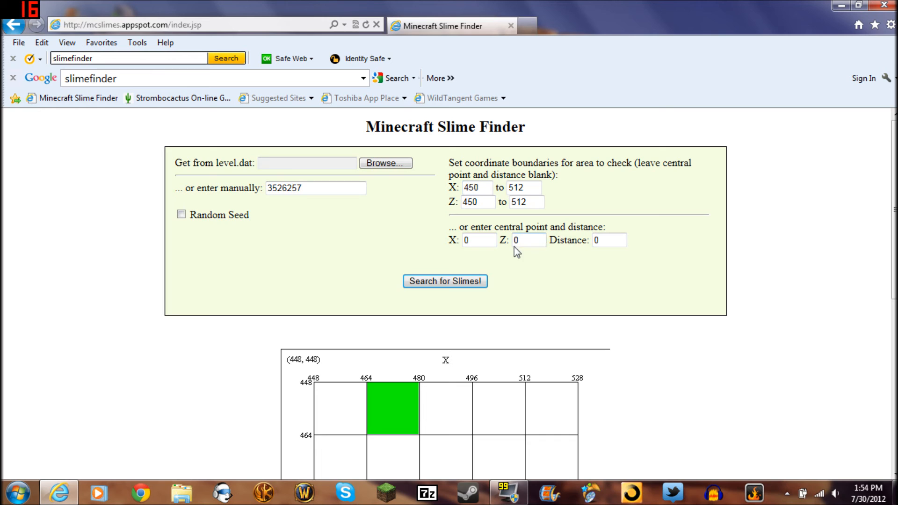
Review the 448–528 grid's two green slime chunks and clear the lower X boundary.
scroll("down", 3)
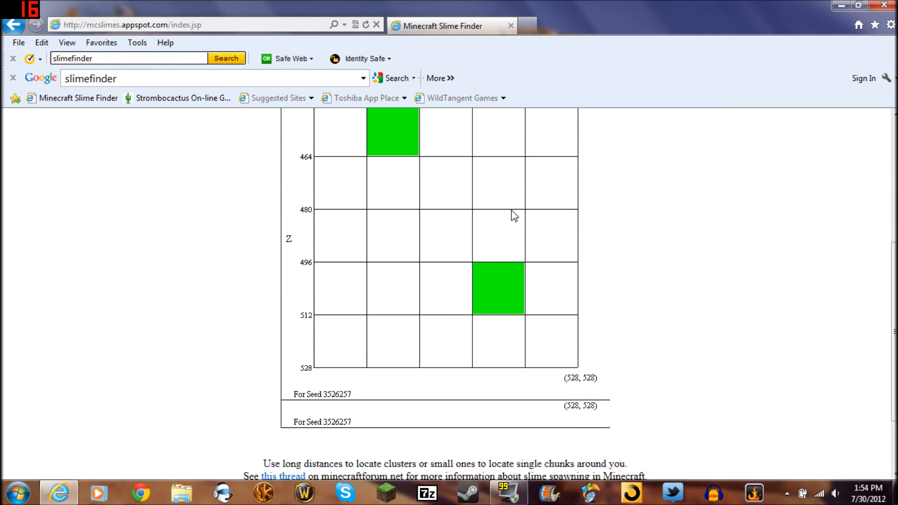
scroll("up", 3)
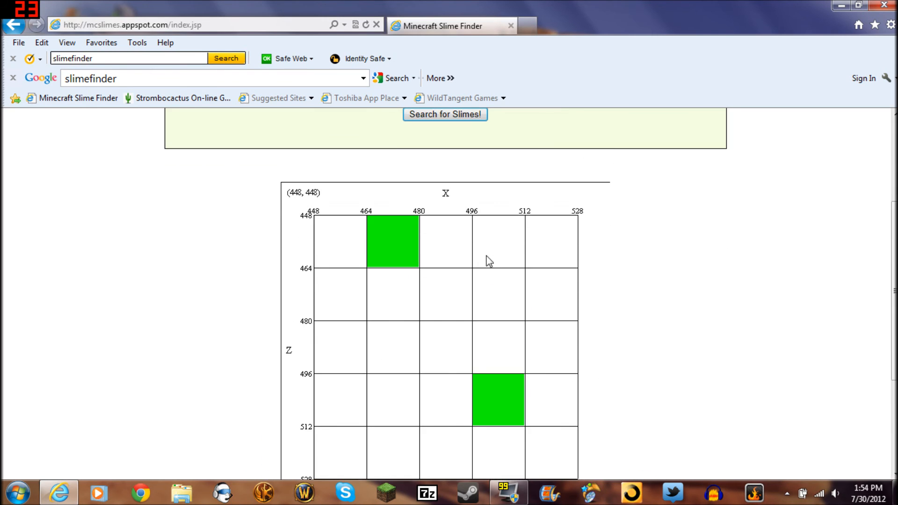
scroll("down", 3)
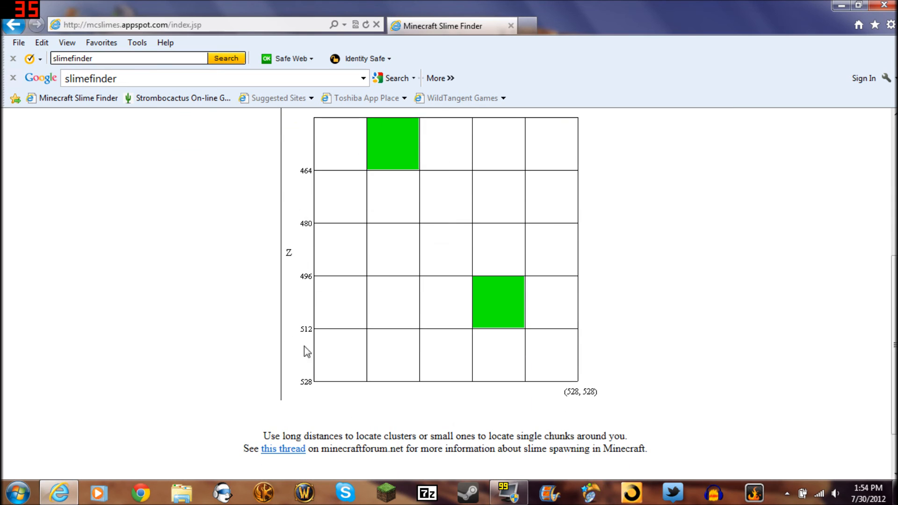
mouse_move(297, 334)
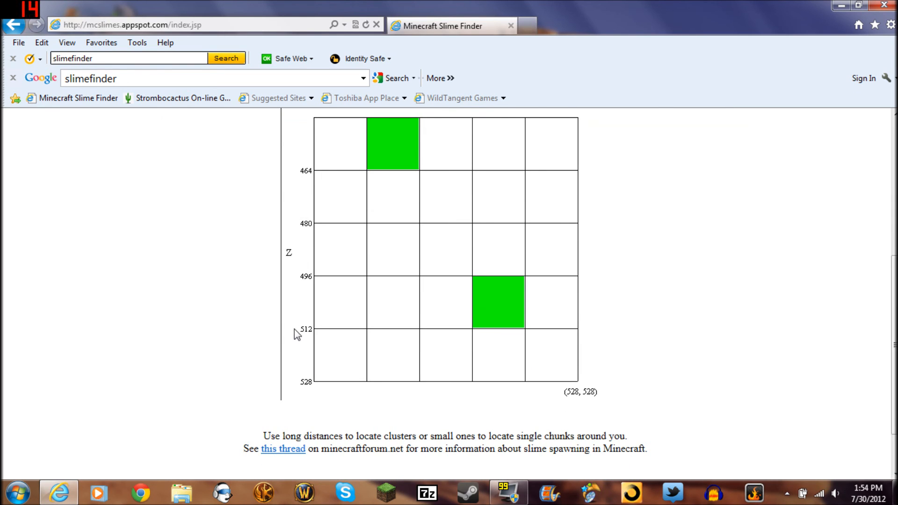
mouse_move(512, 254)
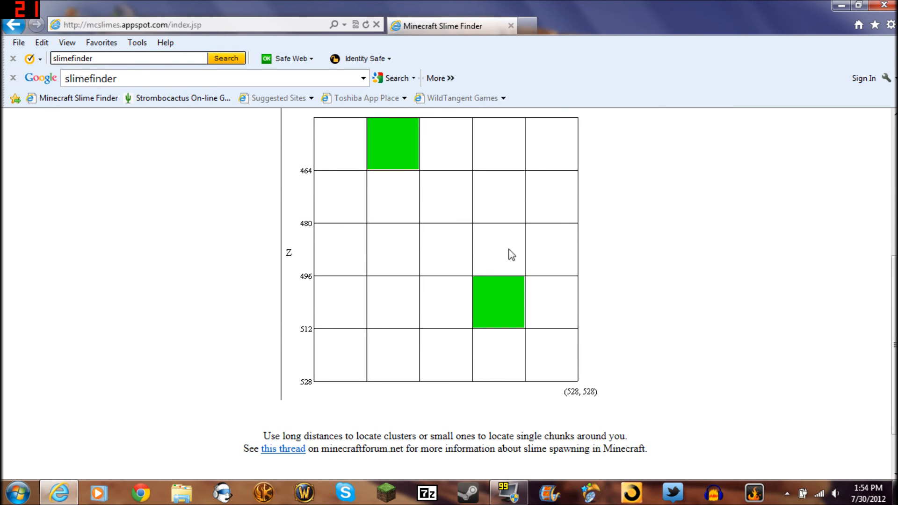
scroll("up", 3)
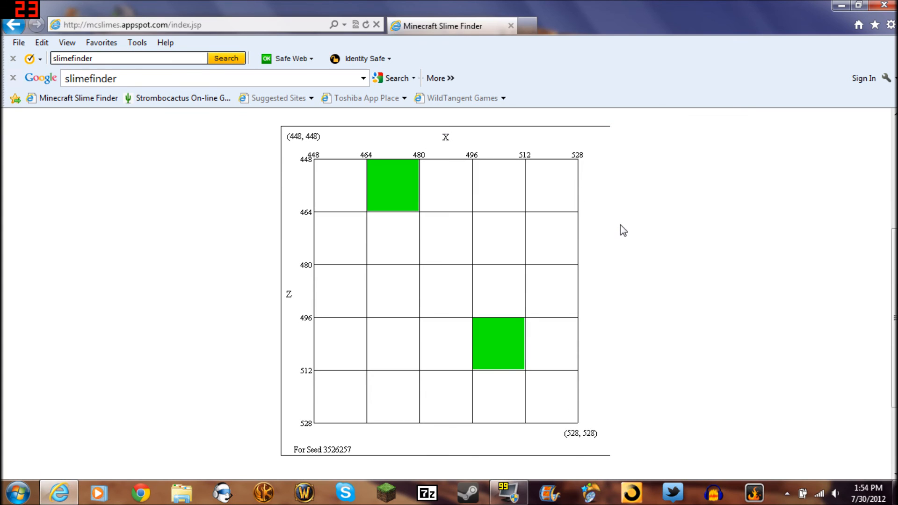
mouse_move(623, 227)
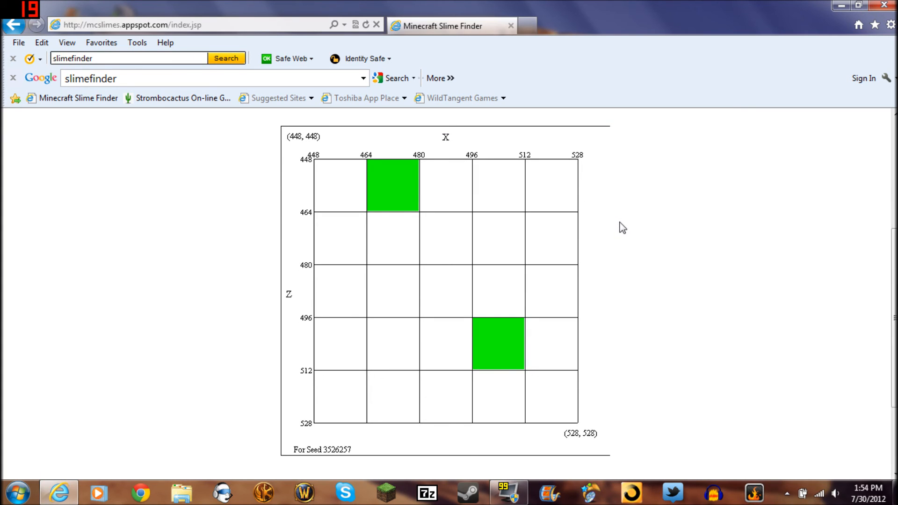
mouse_move(559, 232)
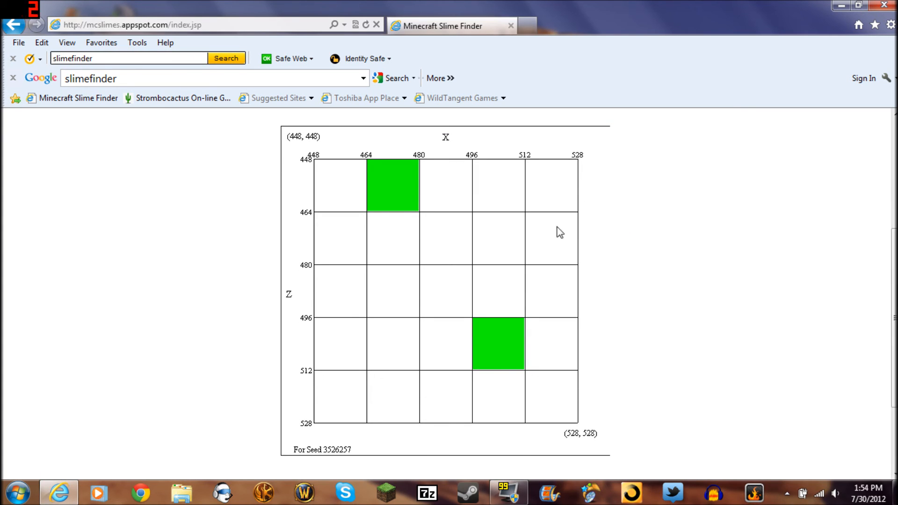
scroll("up", 3)
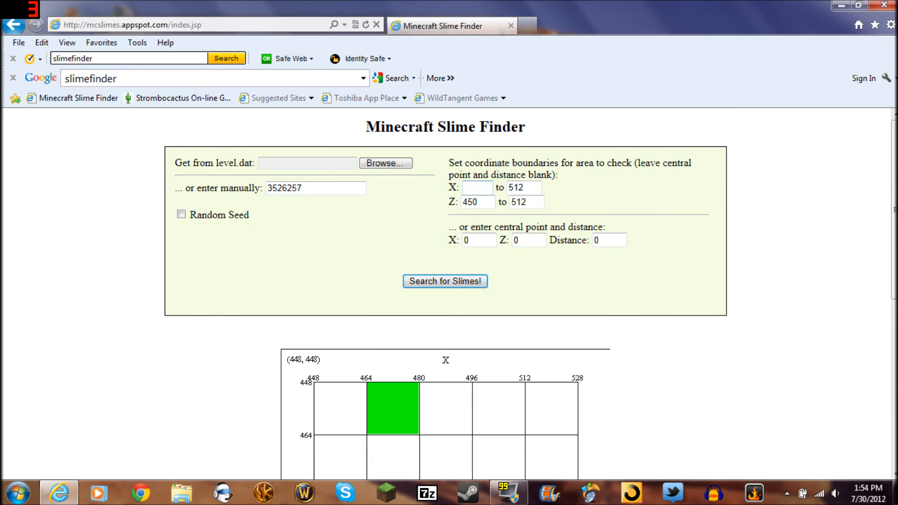
Set the X and Z lower bounds to 400 and rerun the slime search for 400–512.
type("400")
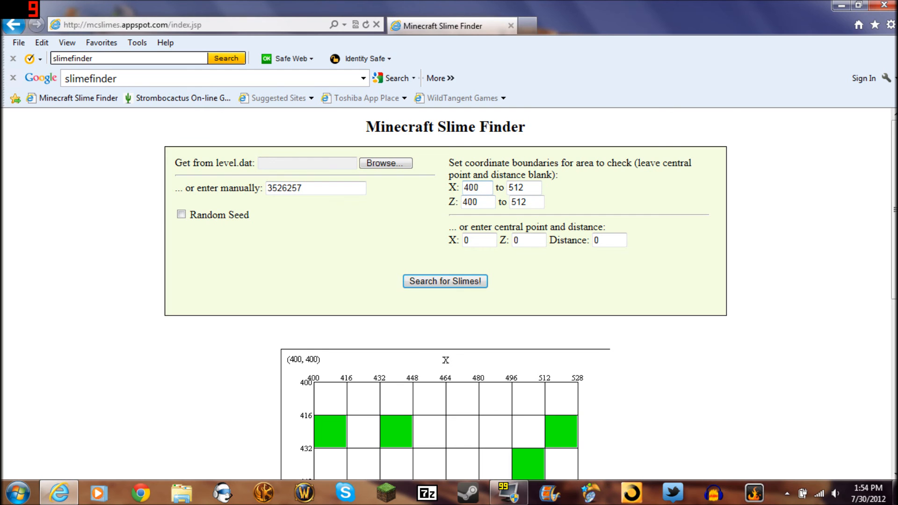
scroll("down", 3)
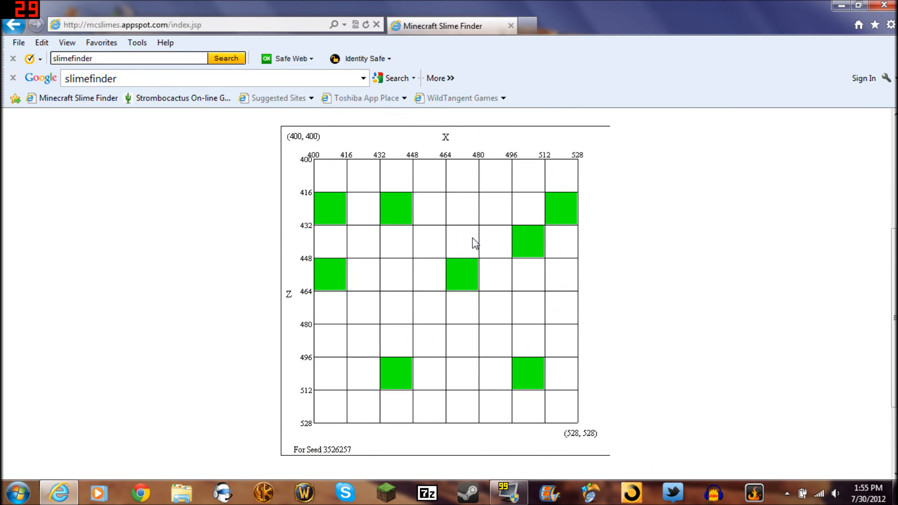
mouse_move(382, 209)
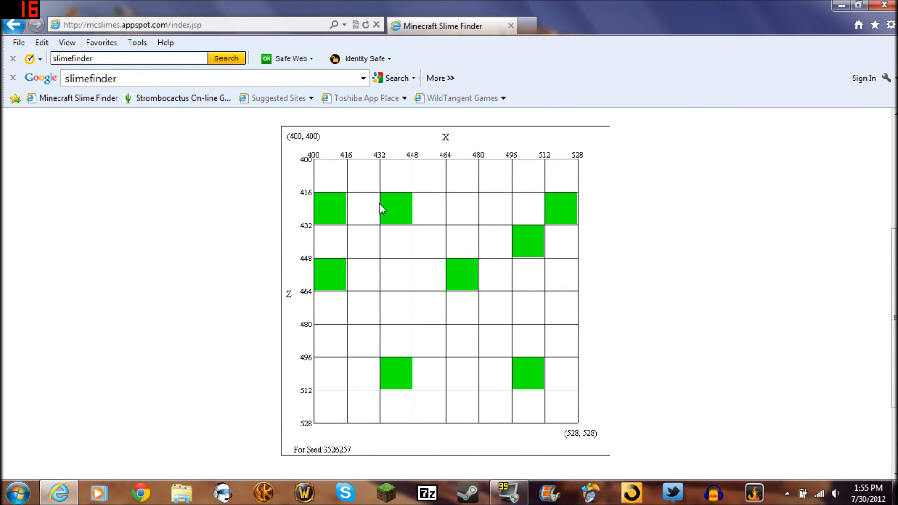
mouse_move(549, 291)
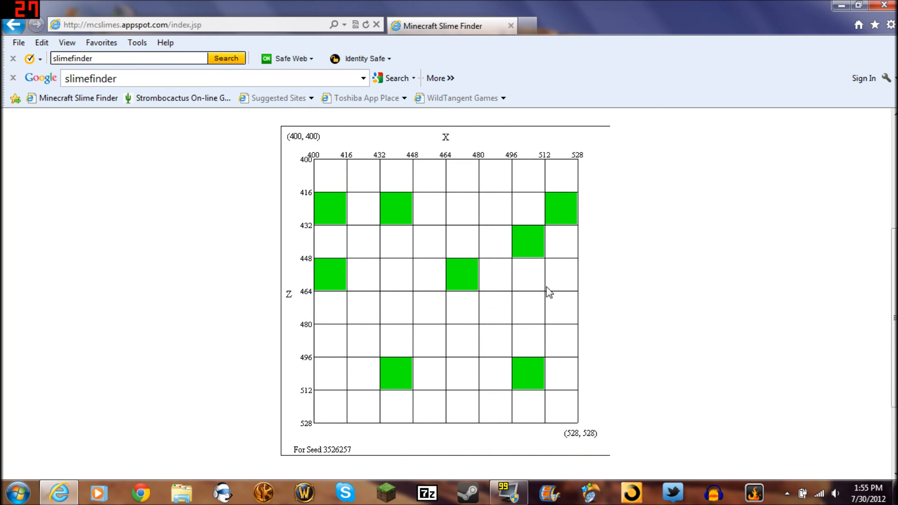
mouse_move(622, 275)
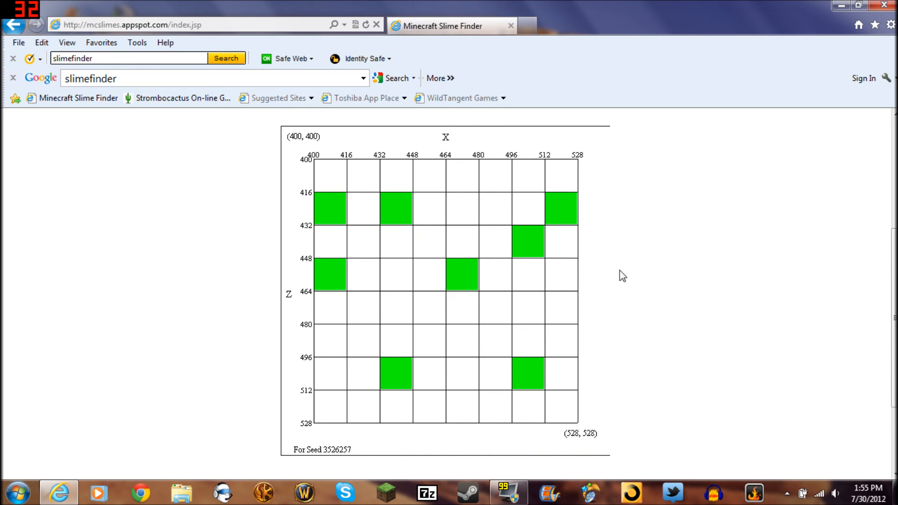
scroll("down", 3)
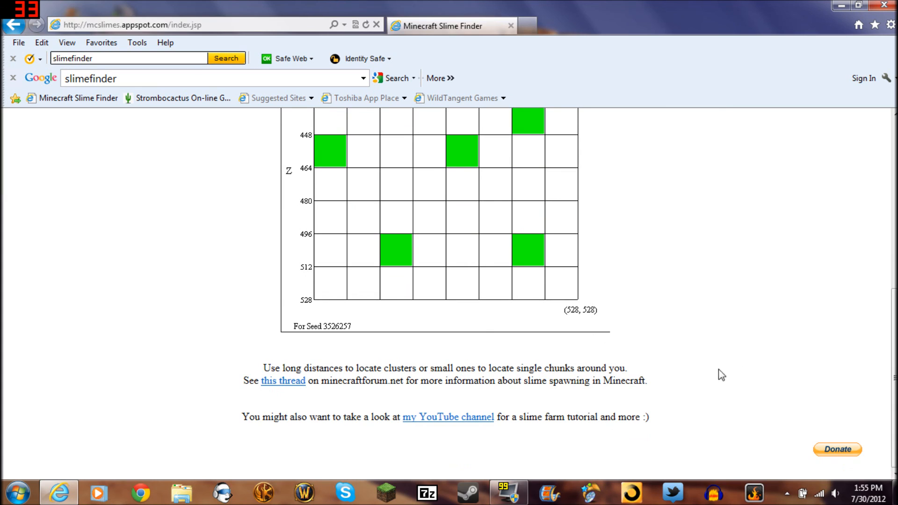
mouse_move(825, 450)
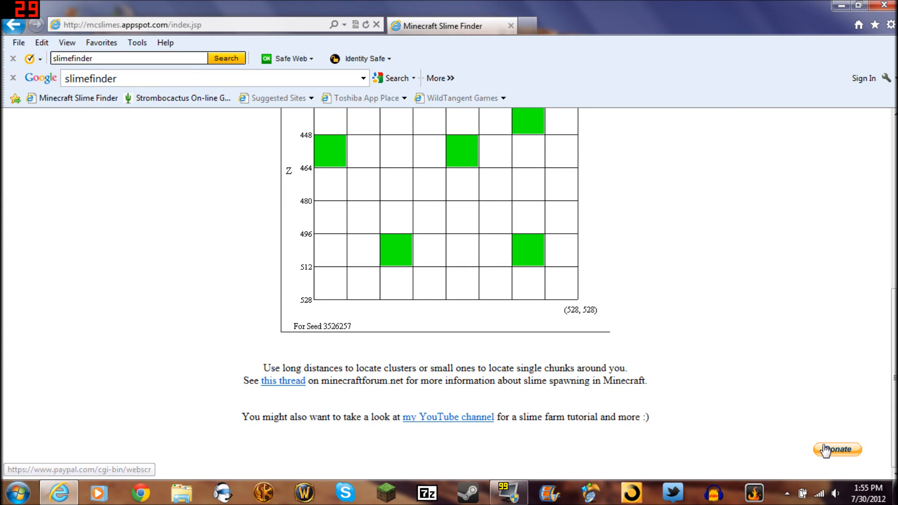
mouse_move(372, 401)
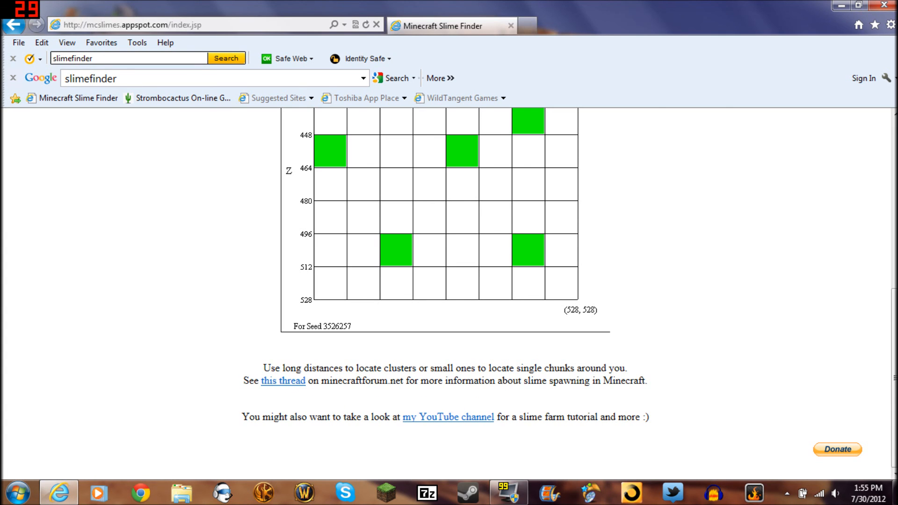
scroll("up", 3)
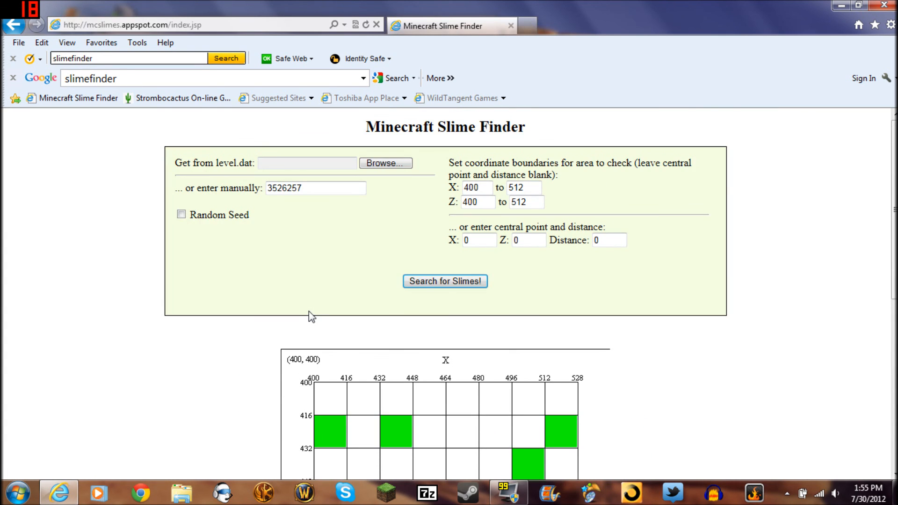
mouse_move(384, 307)
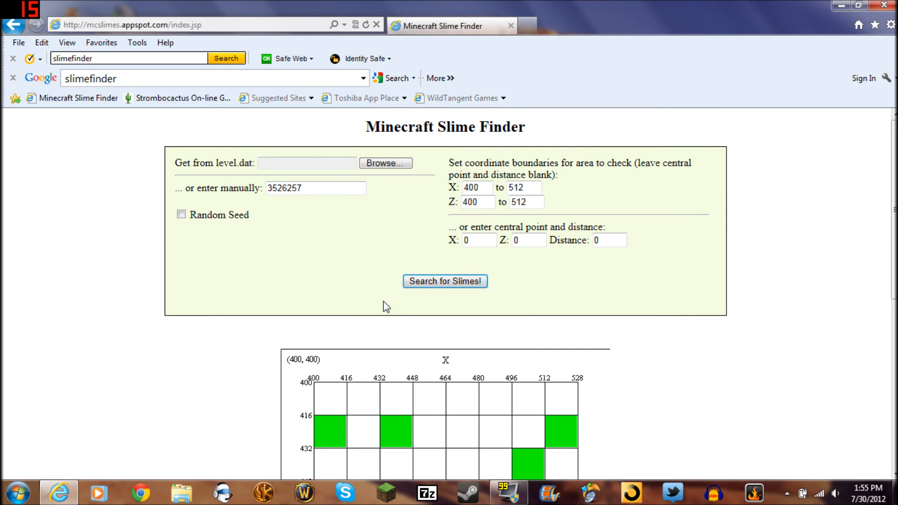